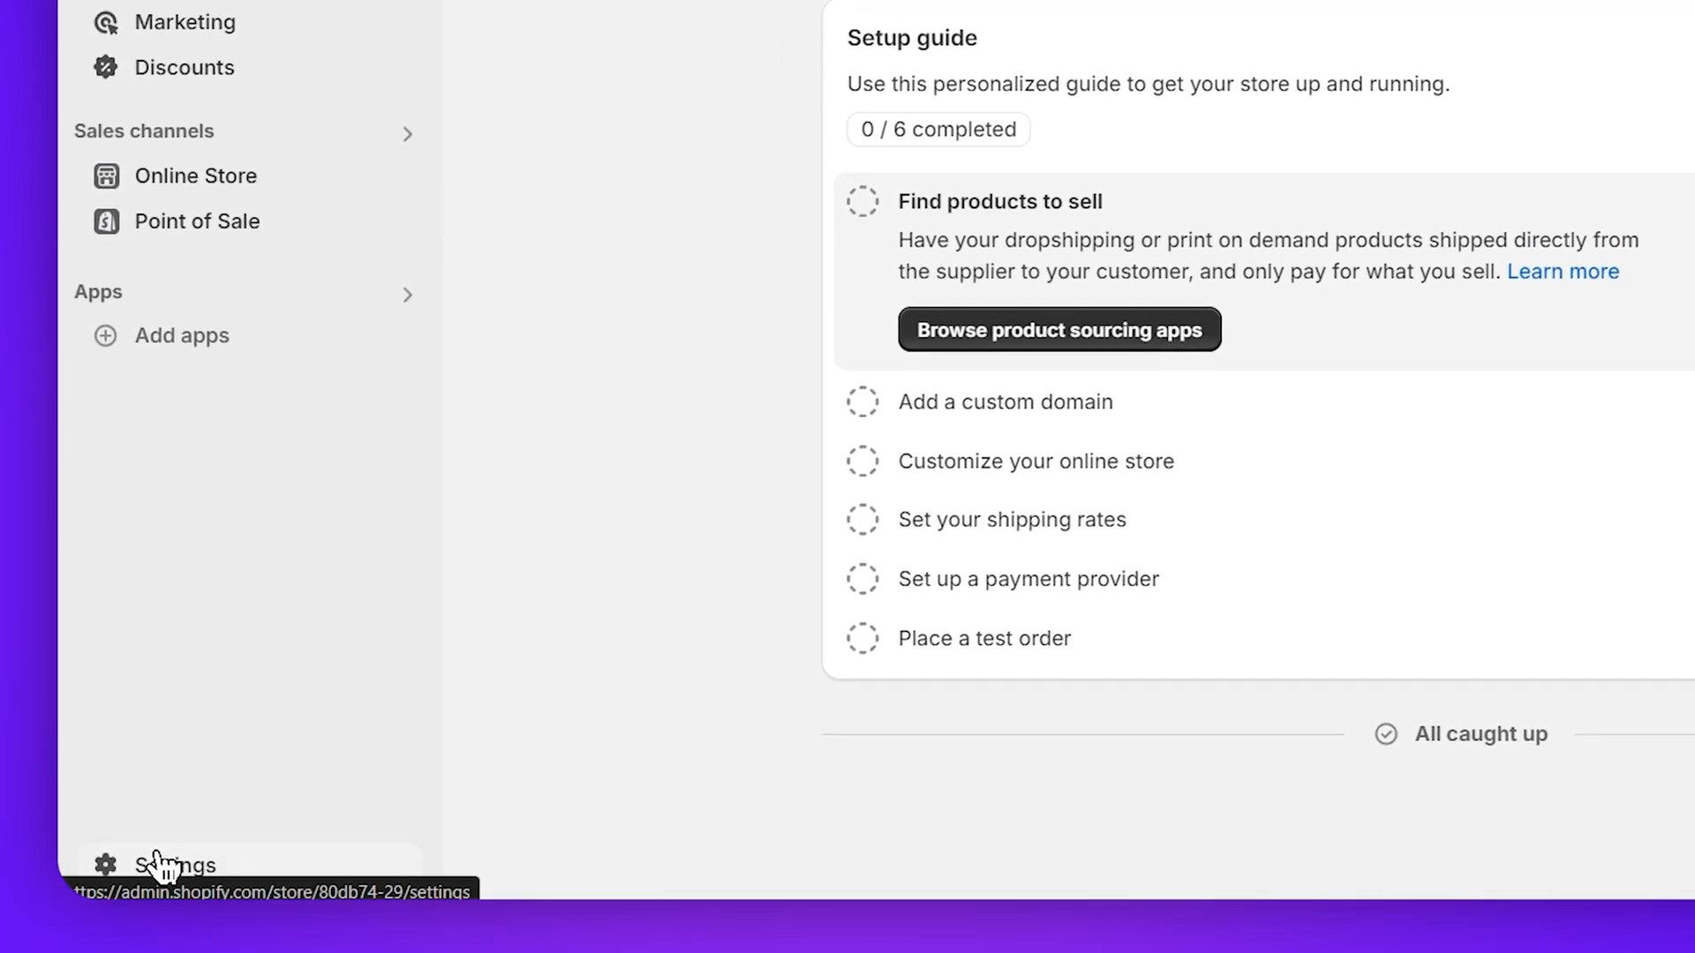
- Go to Settings > Domains and begin connecting an existing domain
click(173, 864)
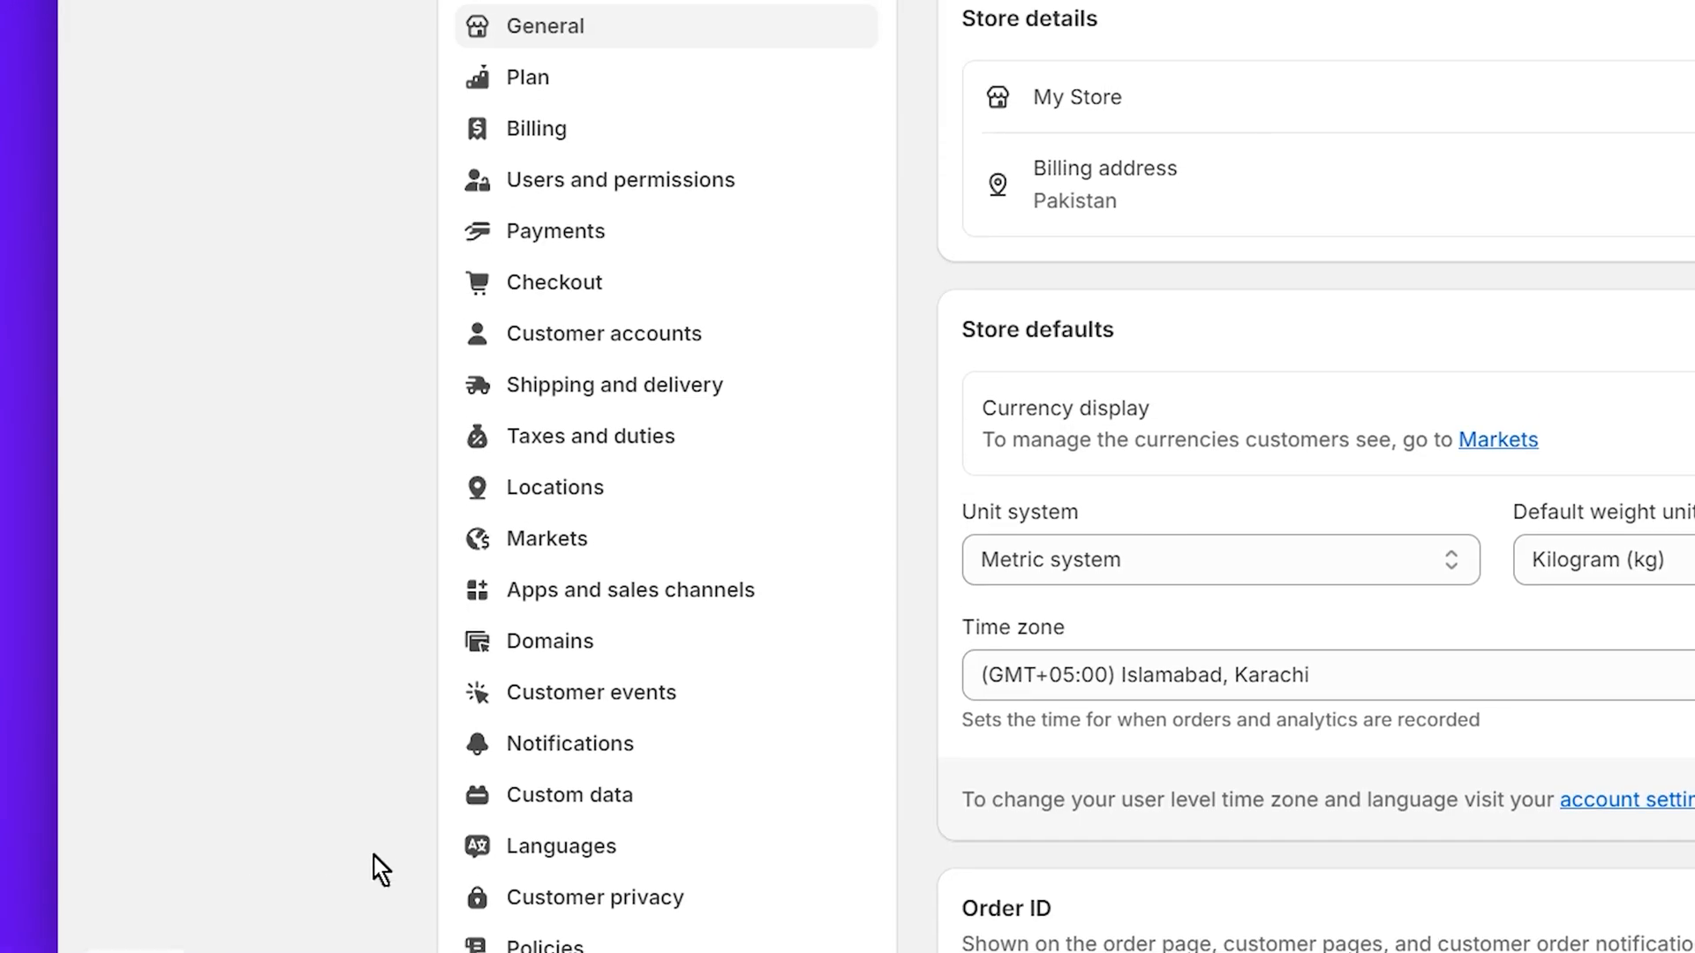
click(549, 641)
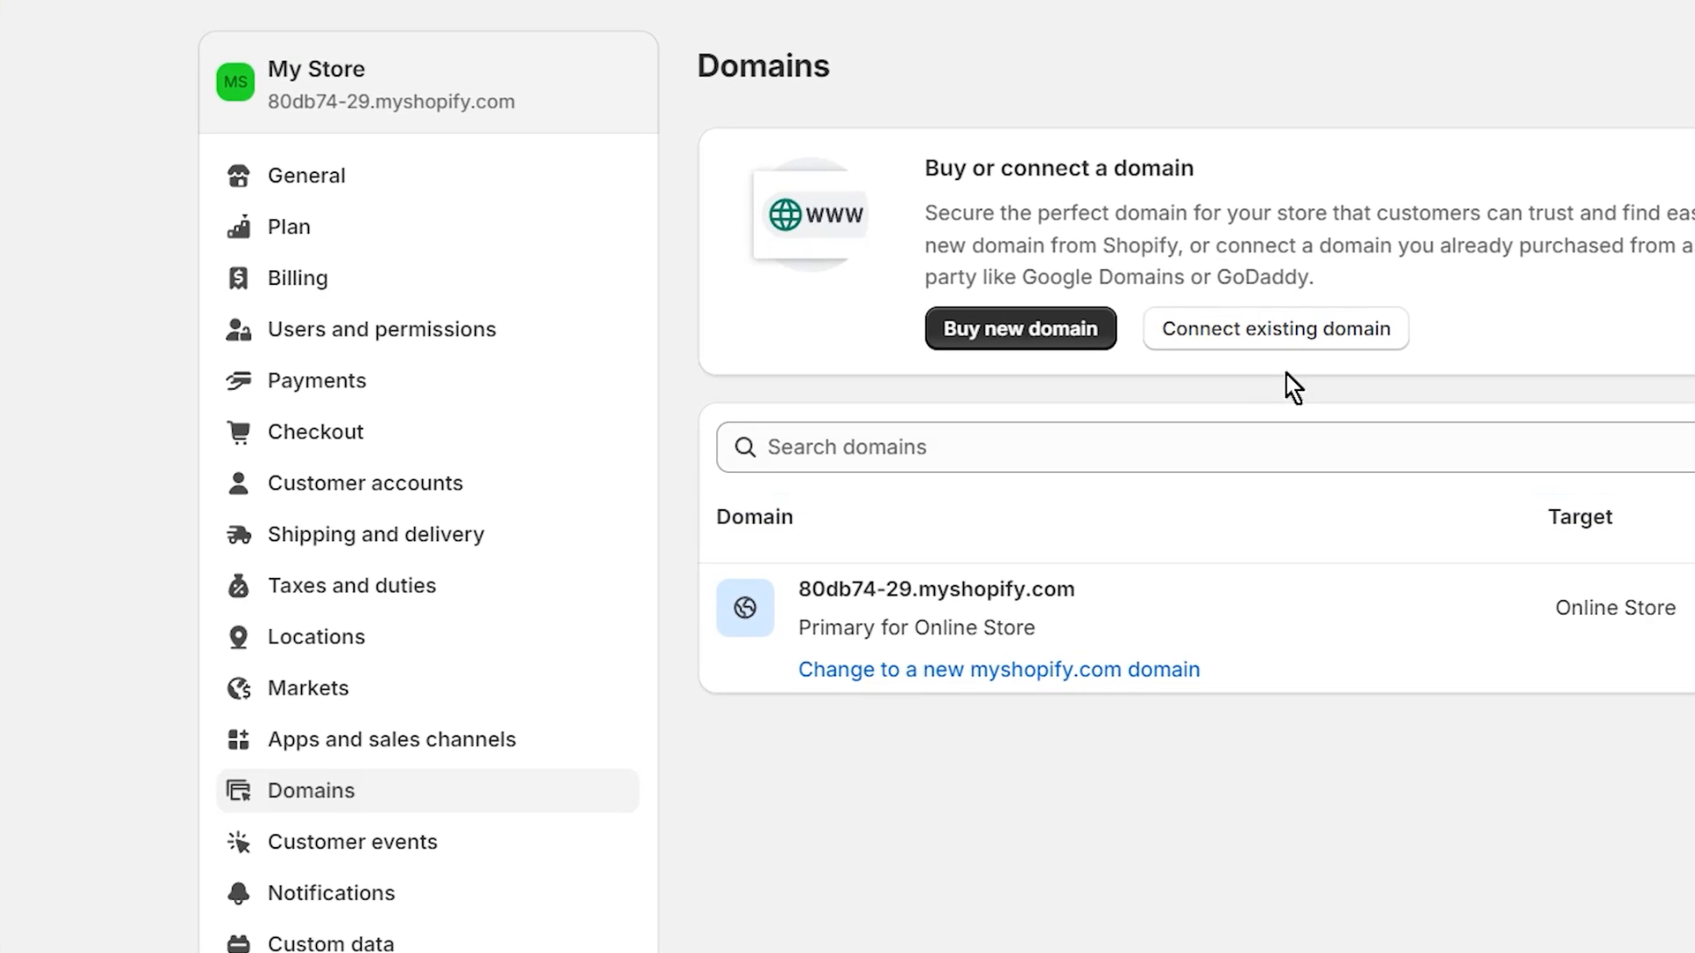
click(1274, 328)
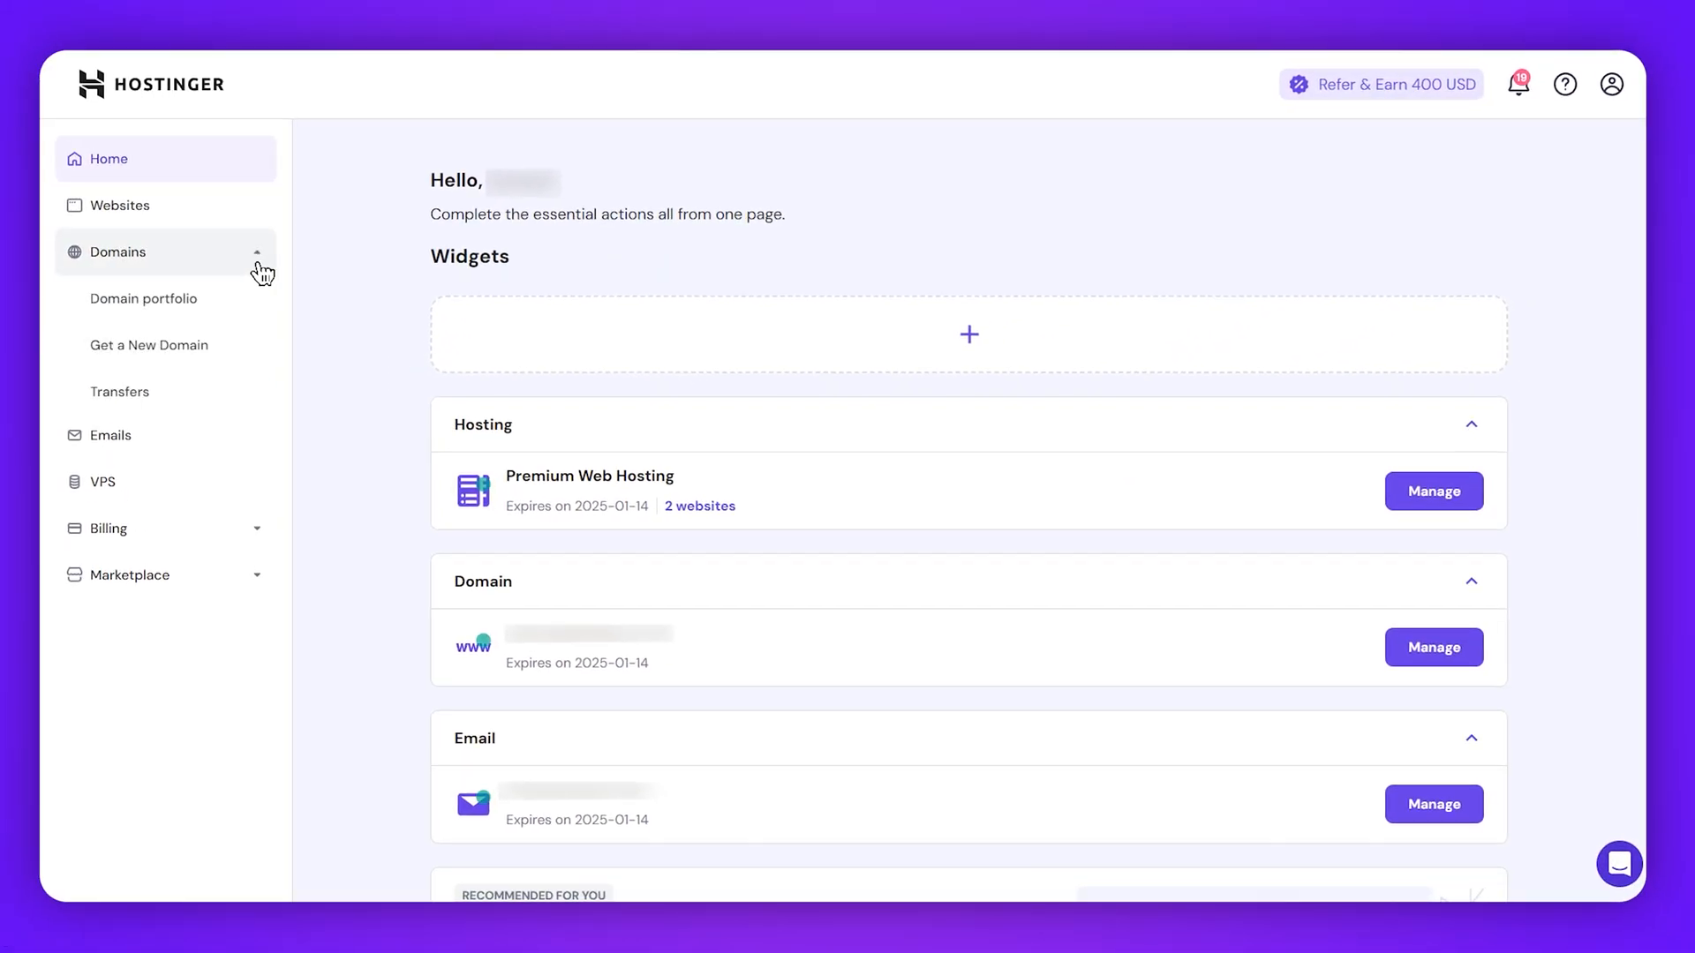
mouse_move(144, 299)
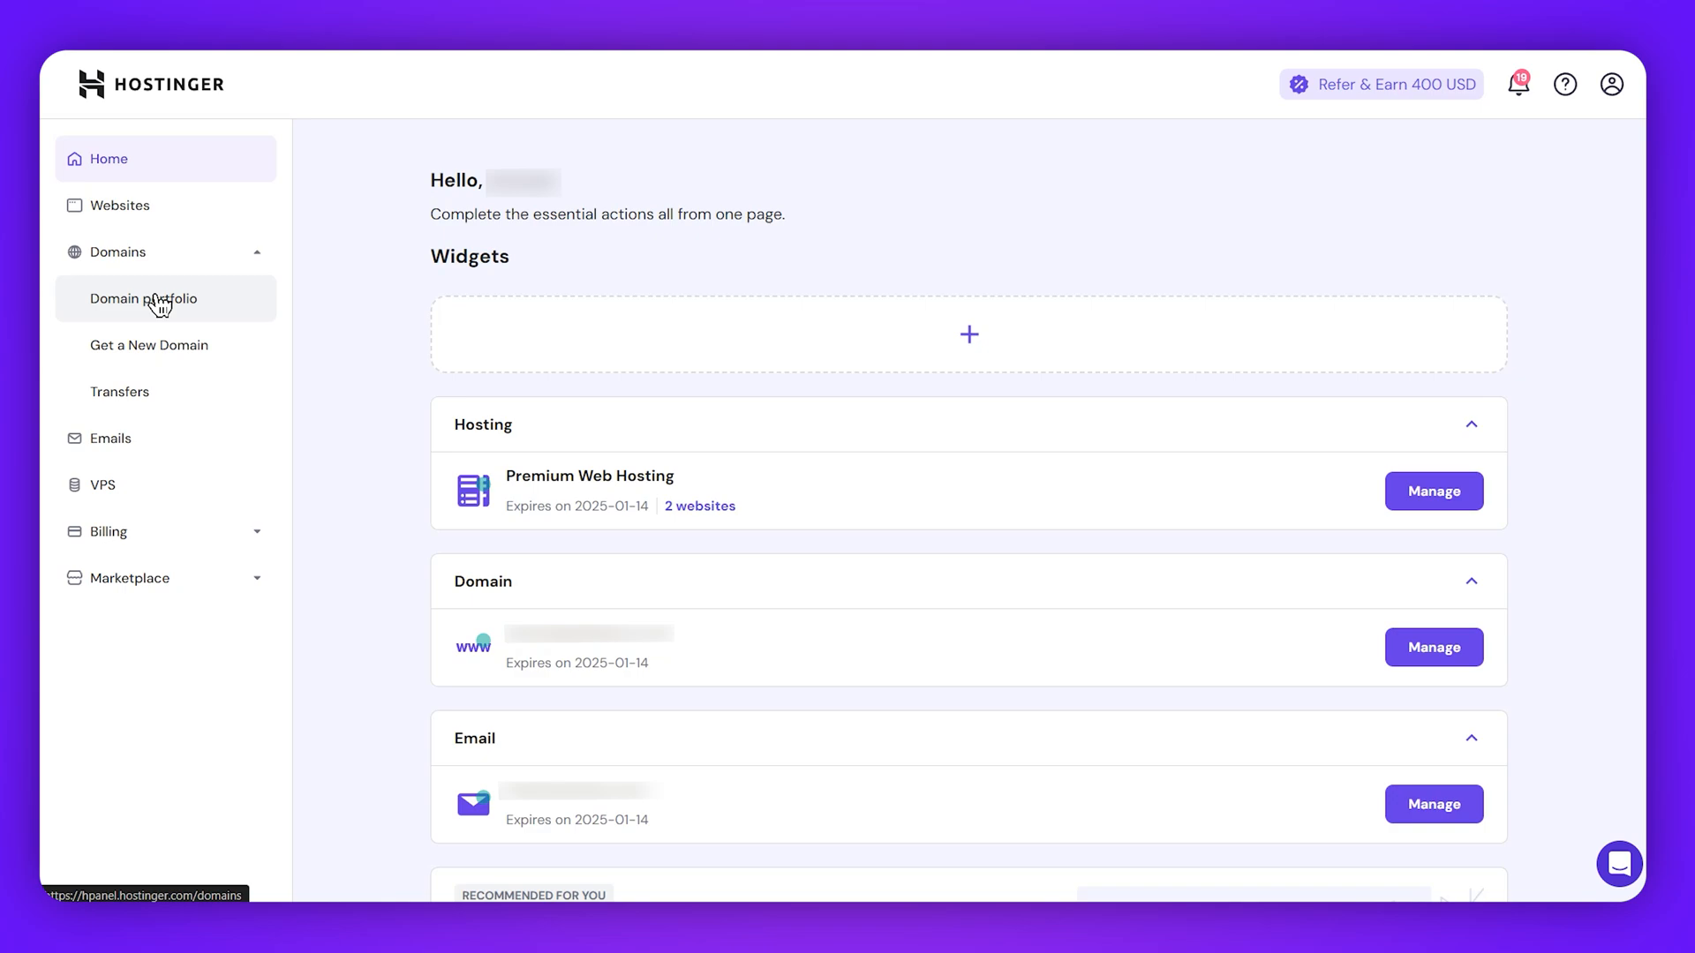
- Open the Domain portfolio in Hostinger's sidebar
click(143, 298)
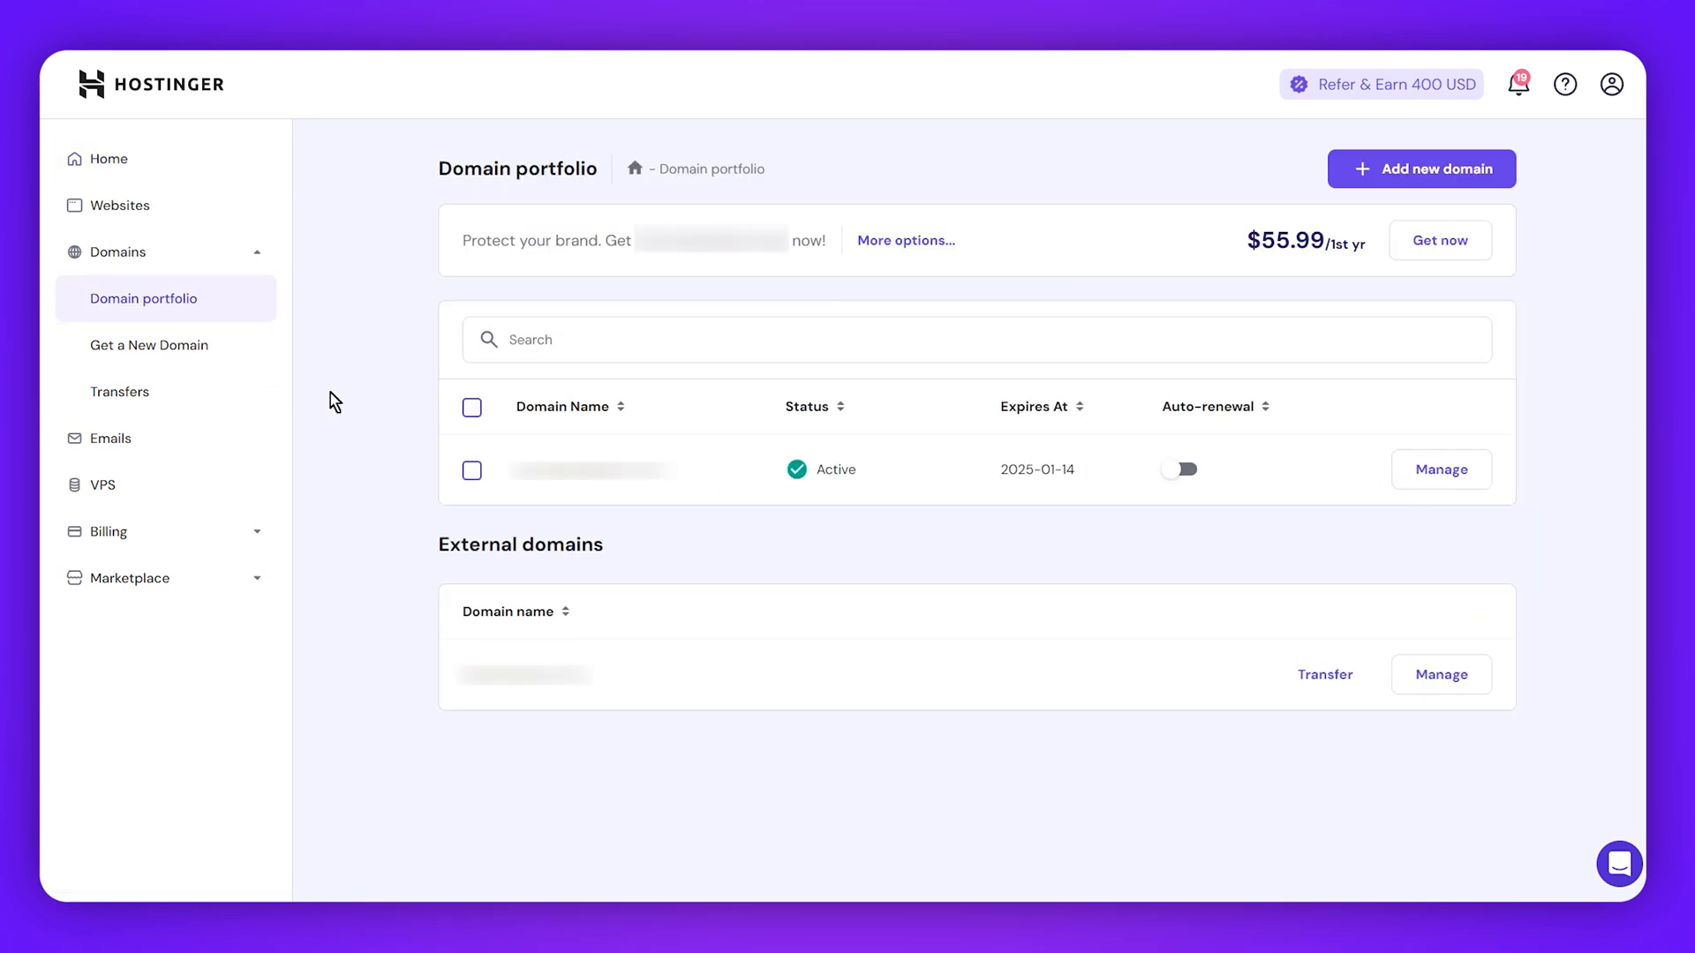
double_click(592, 469)
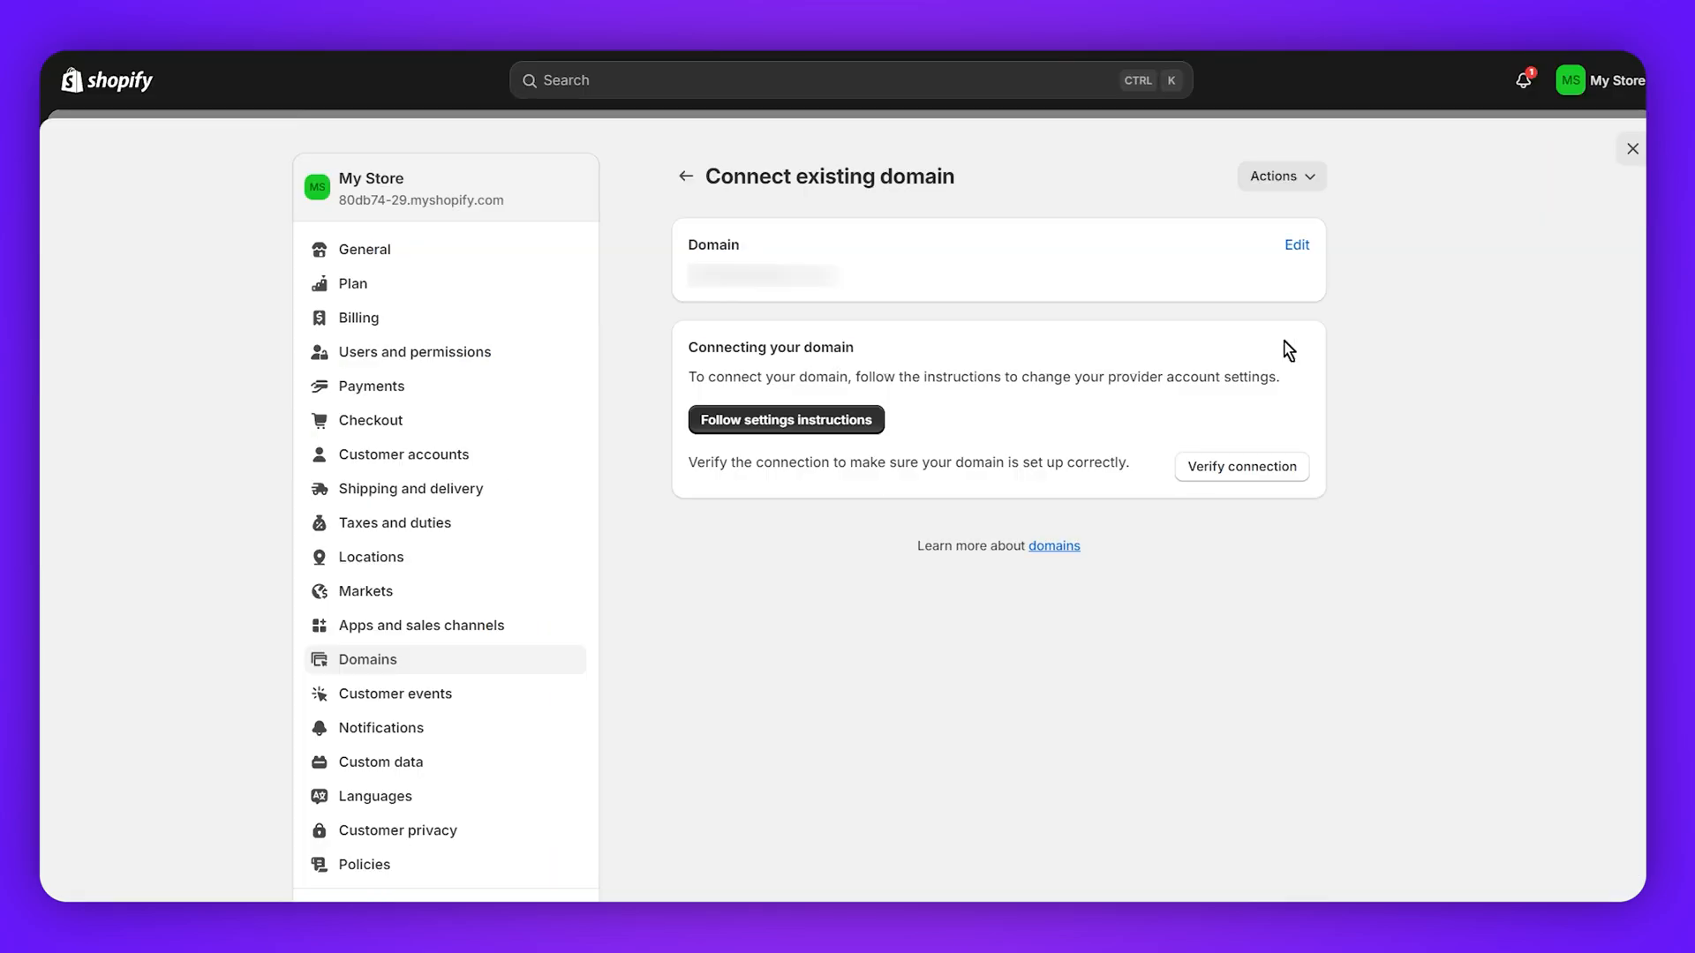
- Run Verify connection to reveal the required A and CNAME record values
click(1241, 466)
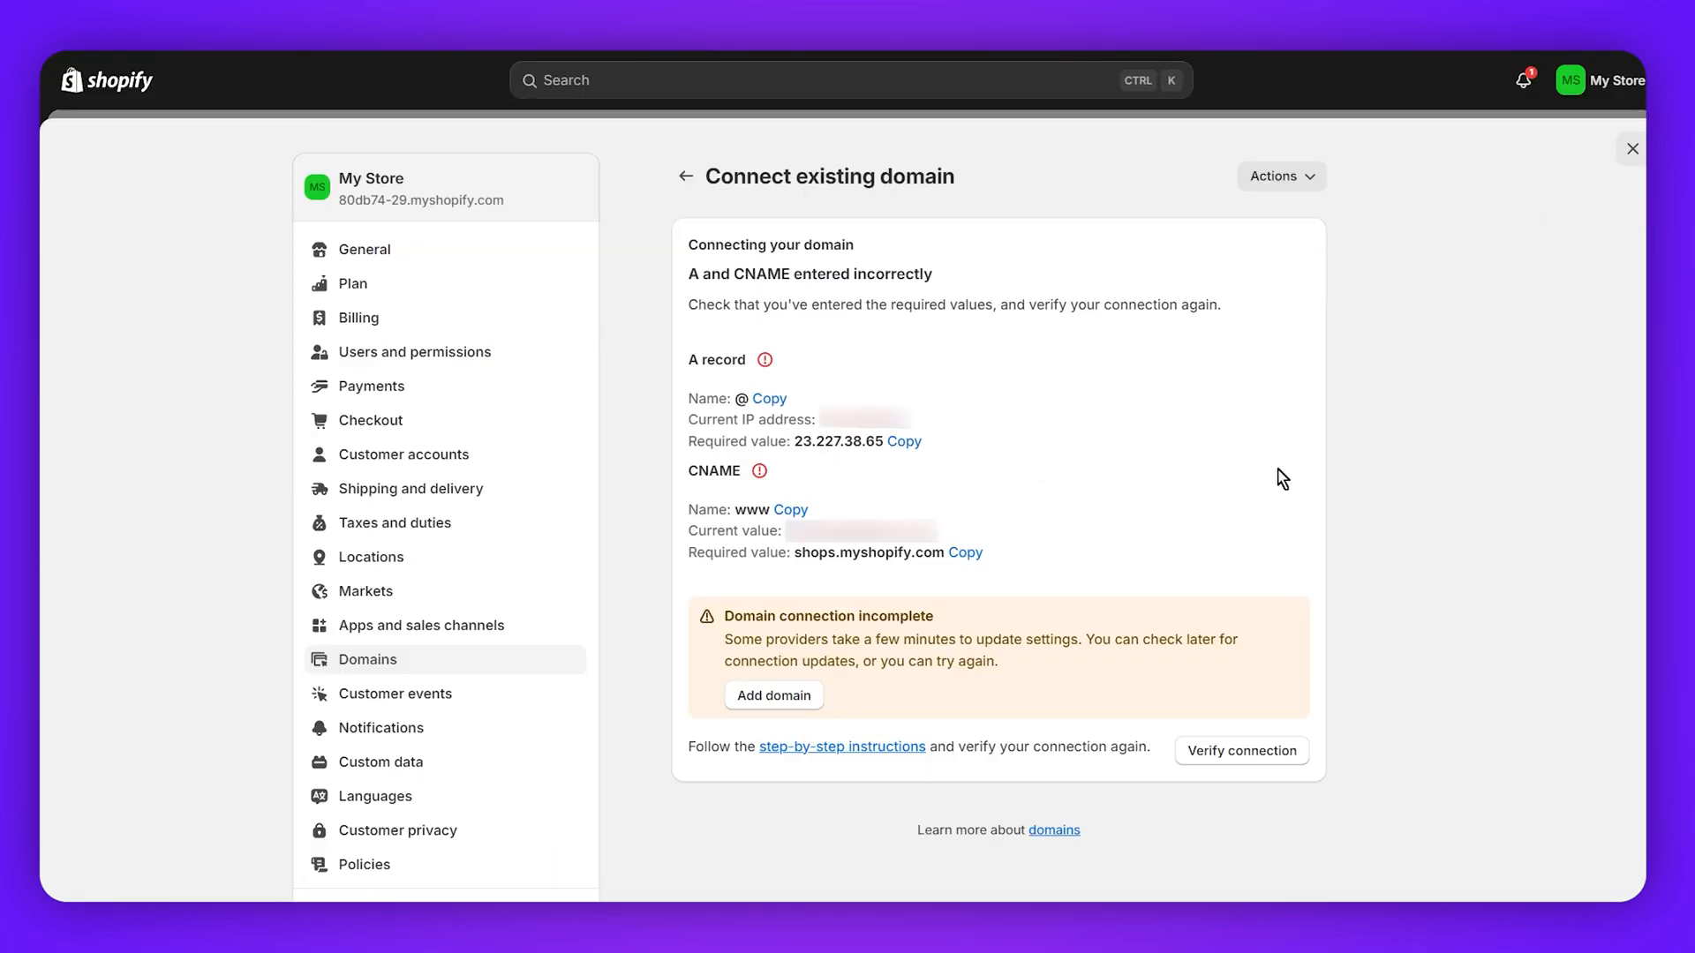
mouse_move(713, 506)
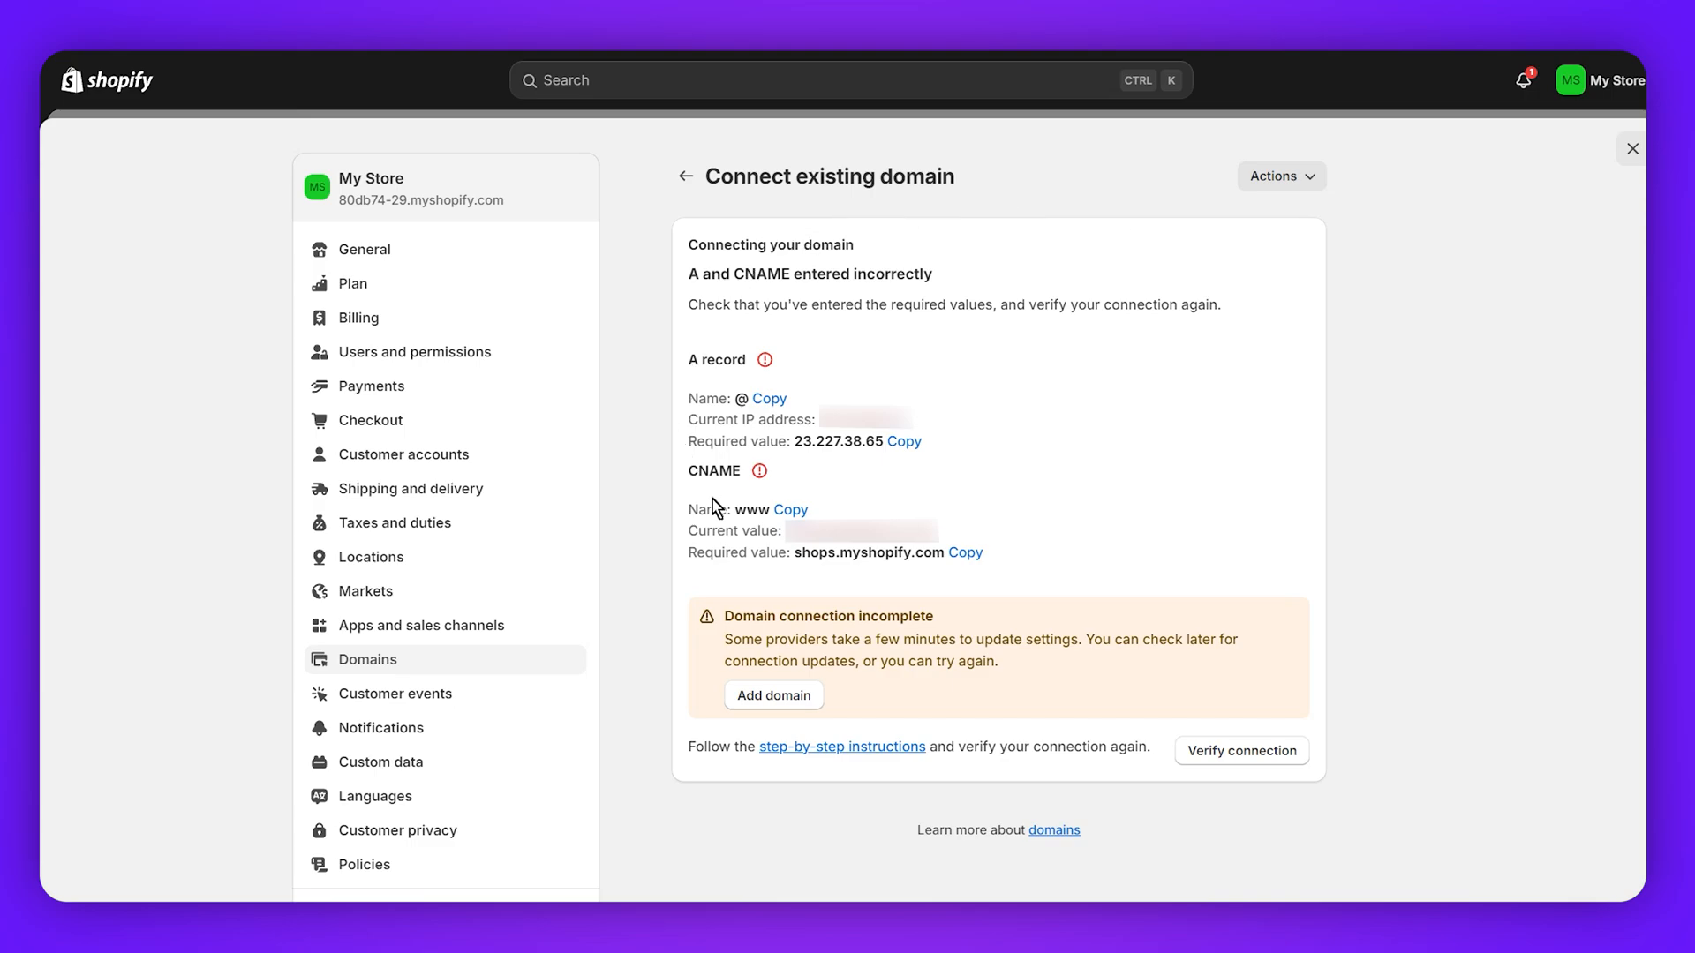
mouse_move(887, 259)
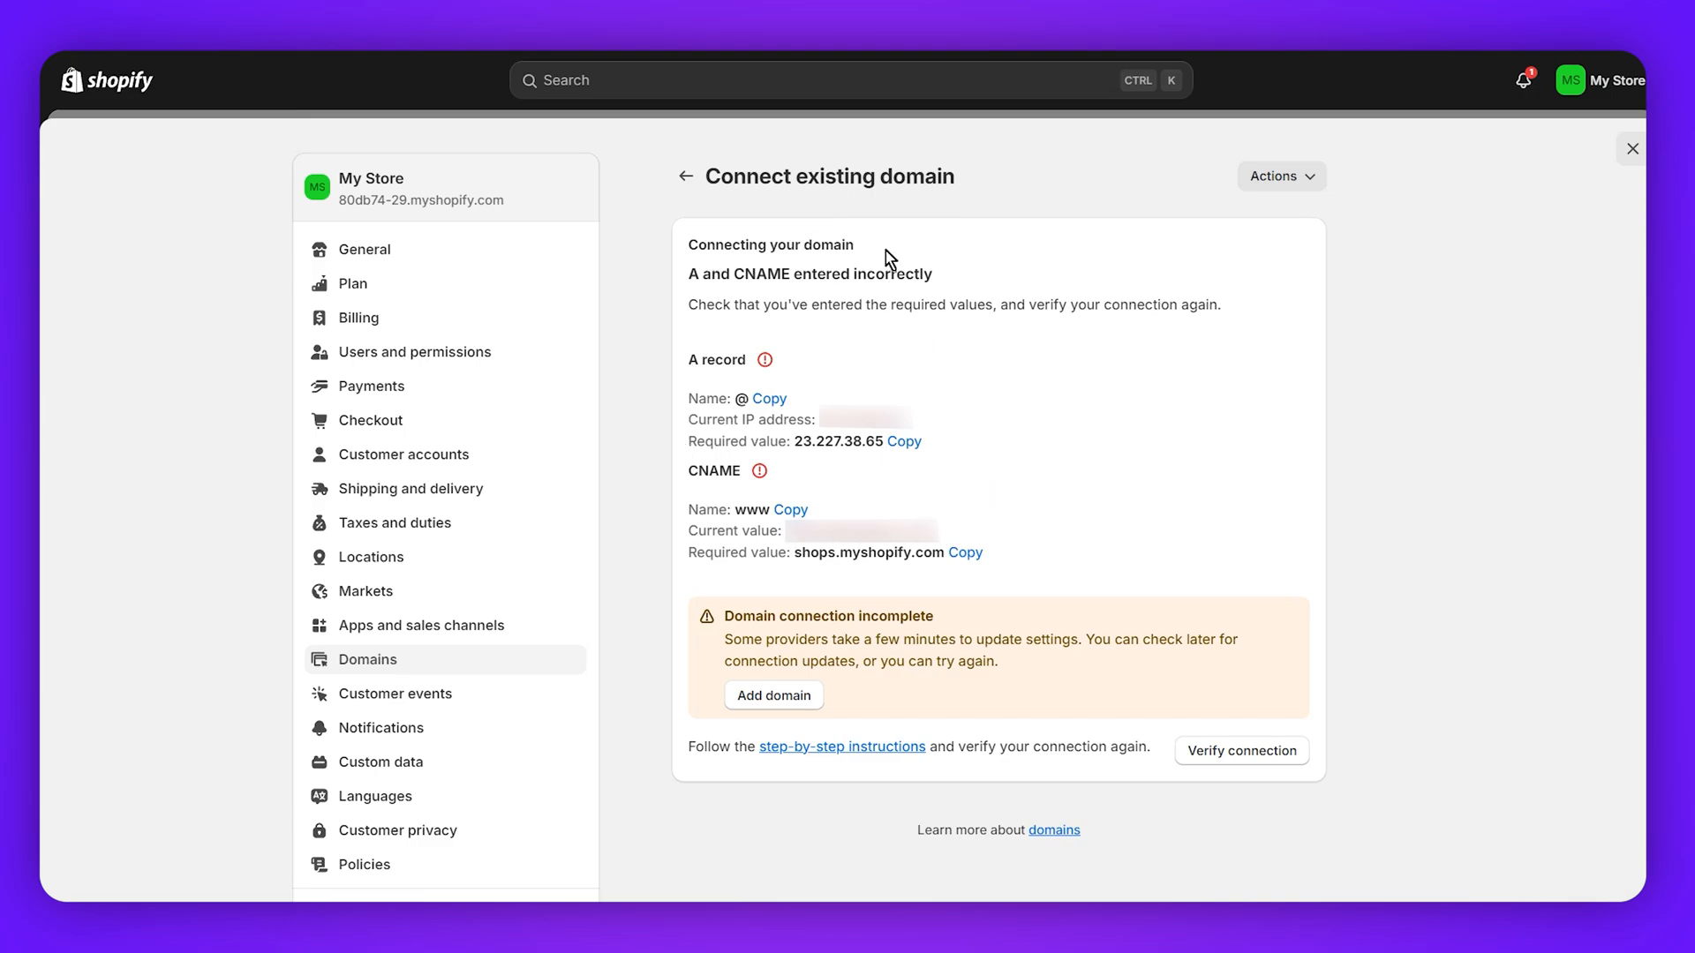
mouse_move(887, 260)
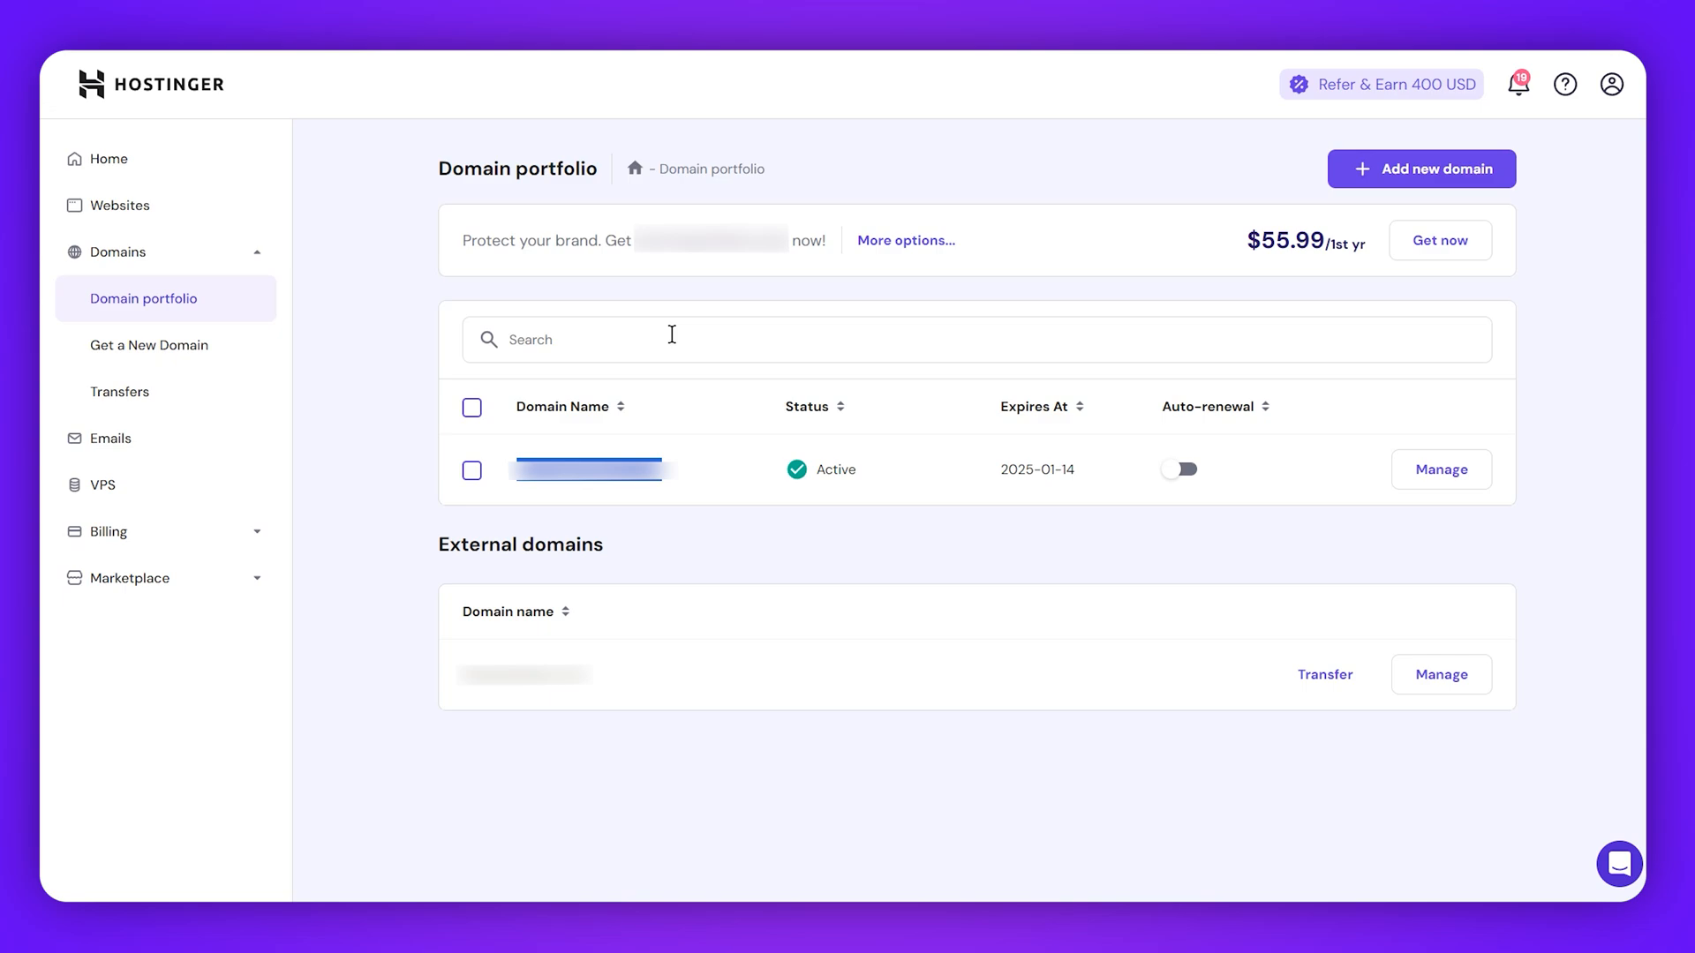
- Open the domain's overview, then its DNS / Nameservers records page
click(1440, 469)
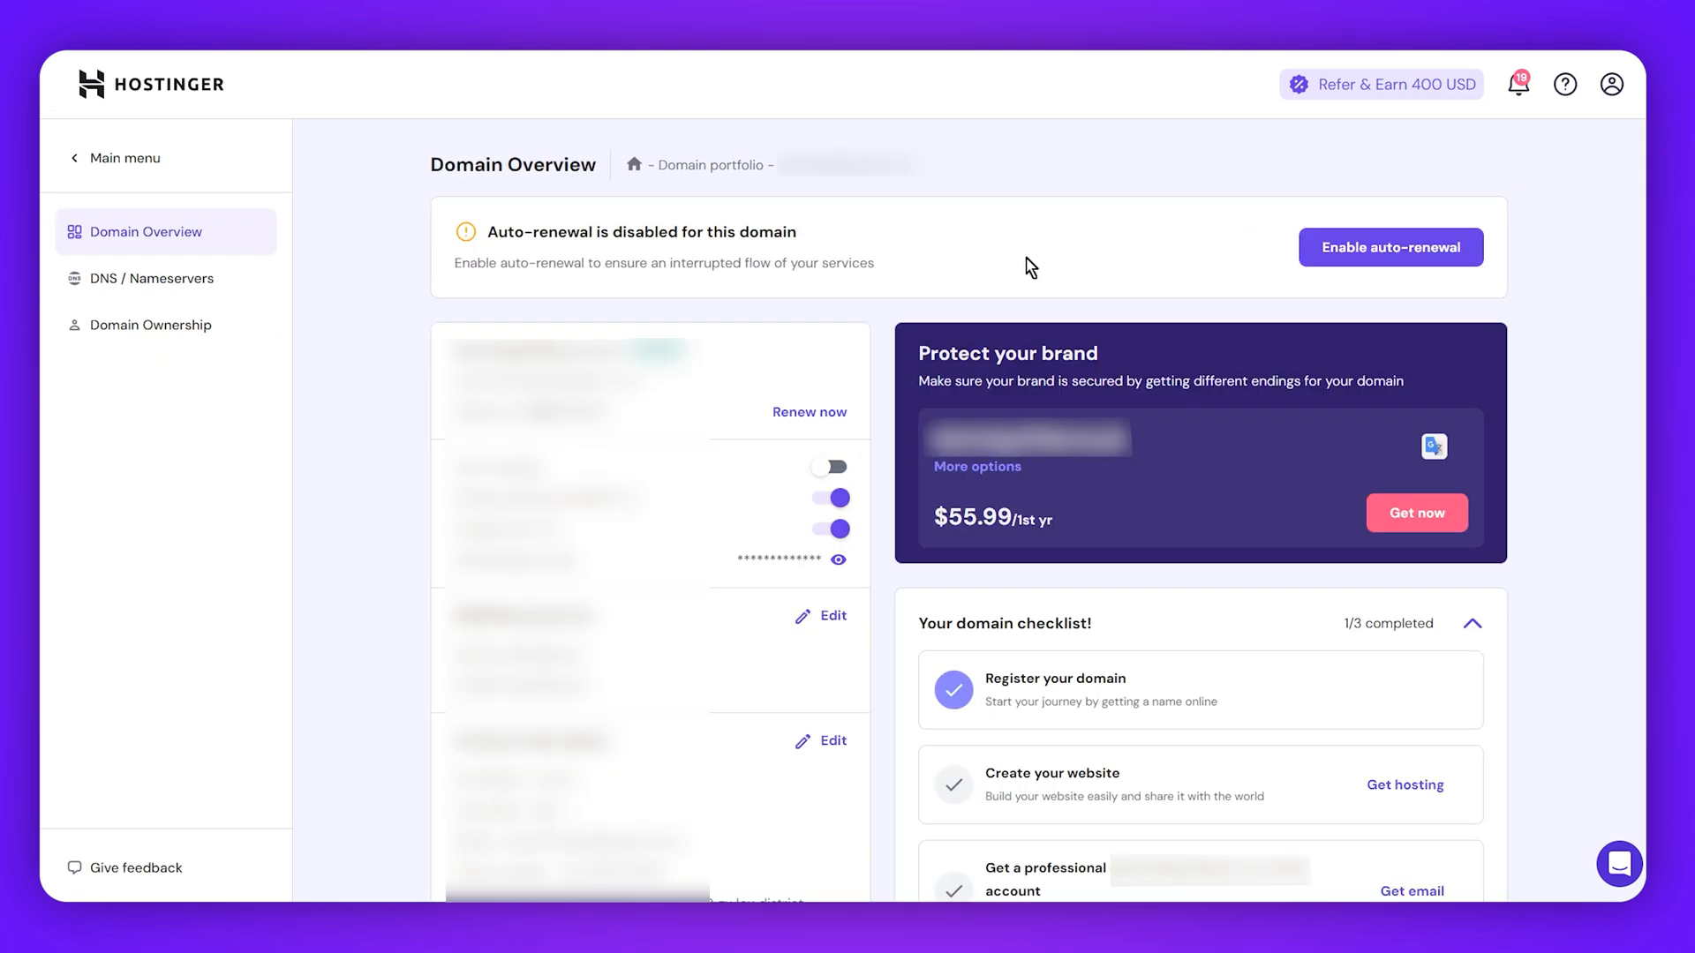
mouse_move(153, 279)
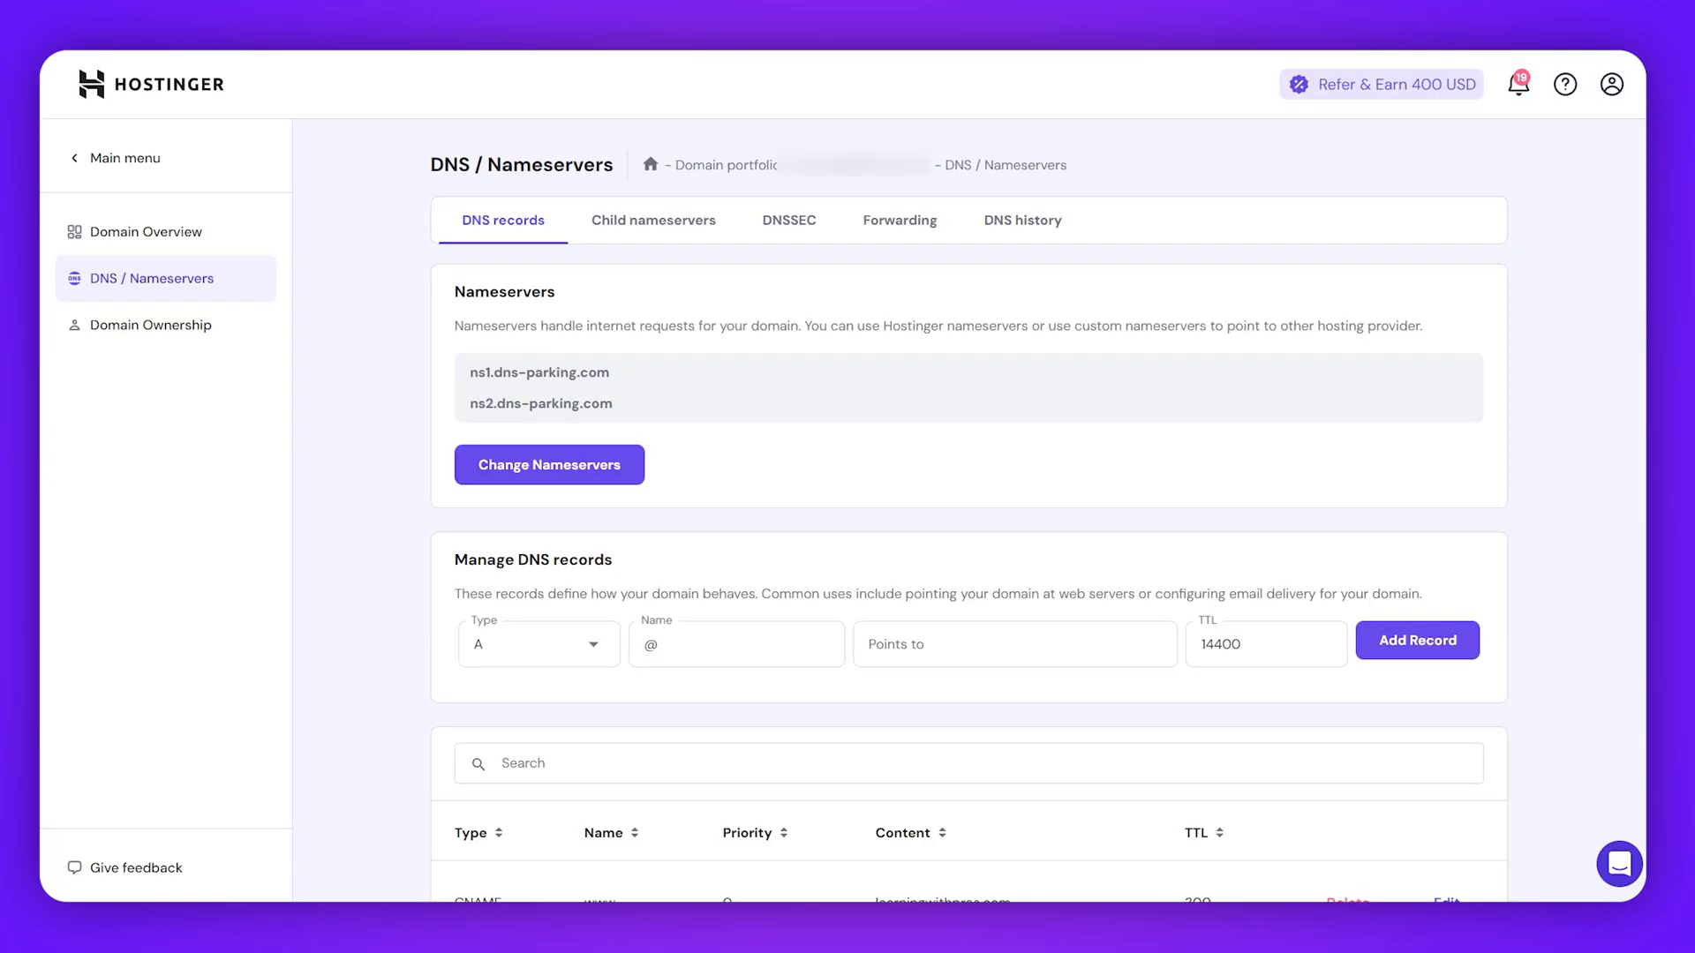
click(537, 643)
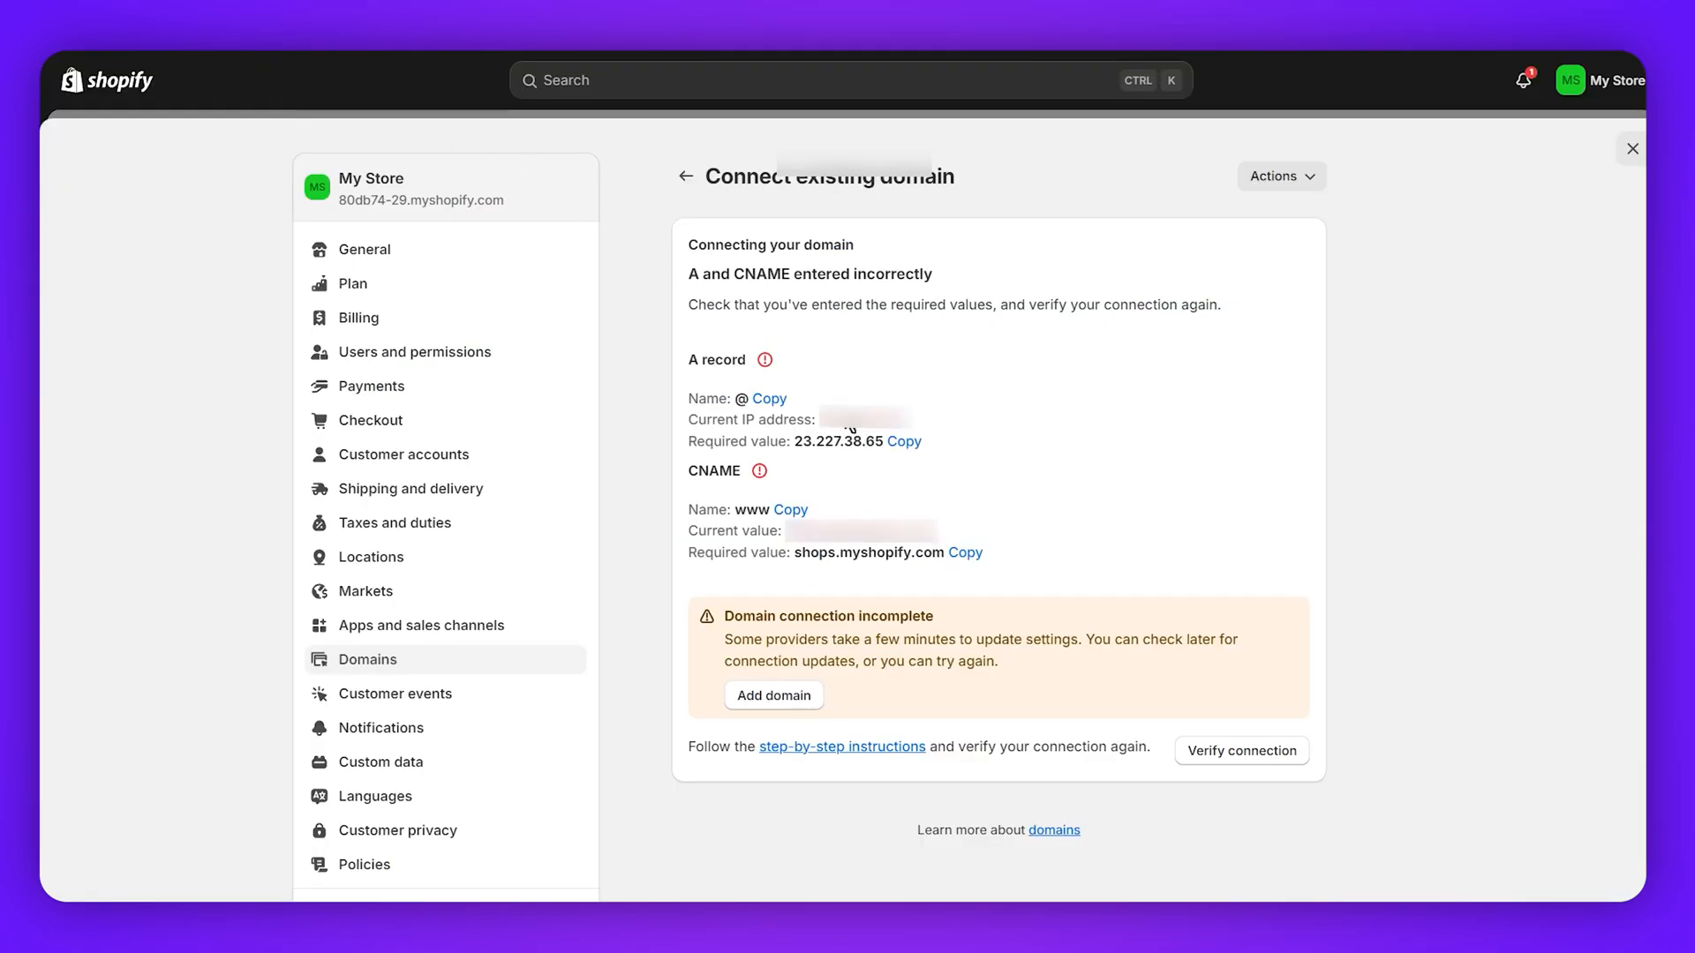
- Add an A record pointing @ to Shopify's IP 23.227.38.65
click(904, 441)
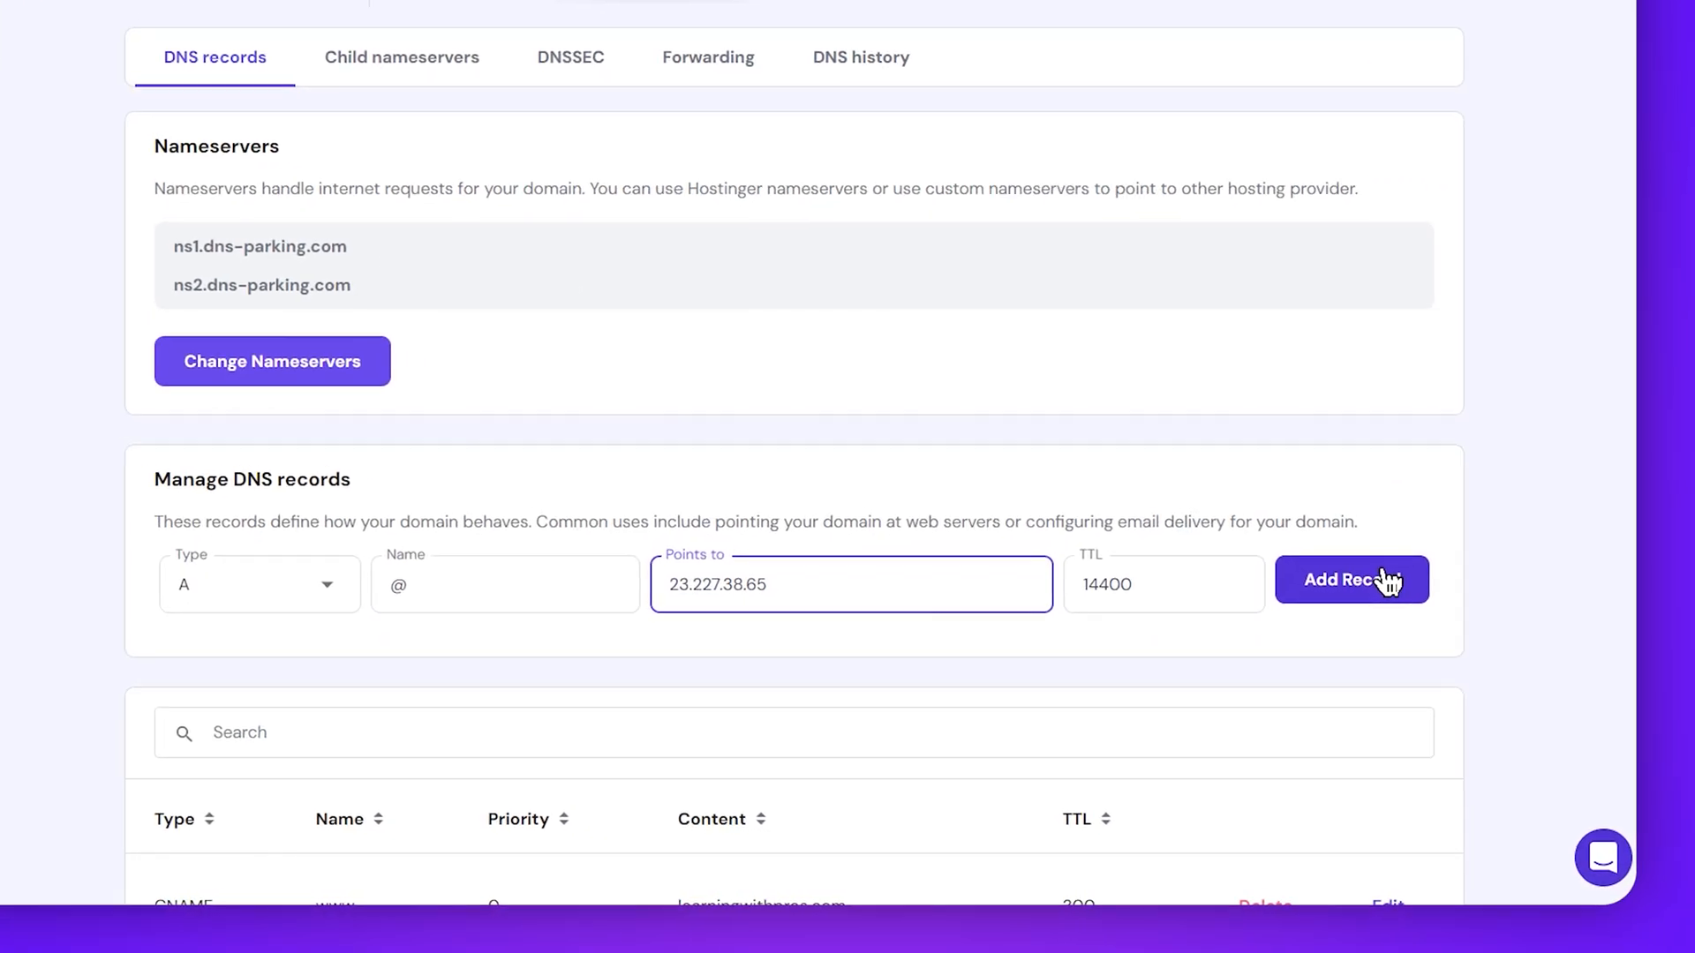
click(1351, 579)
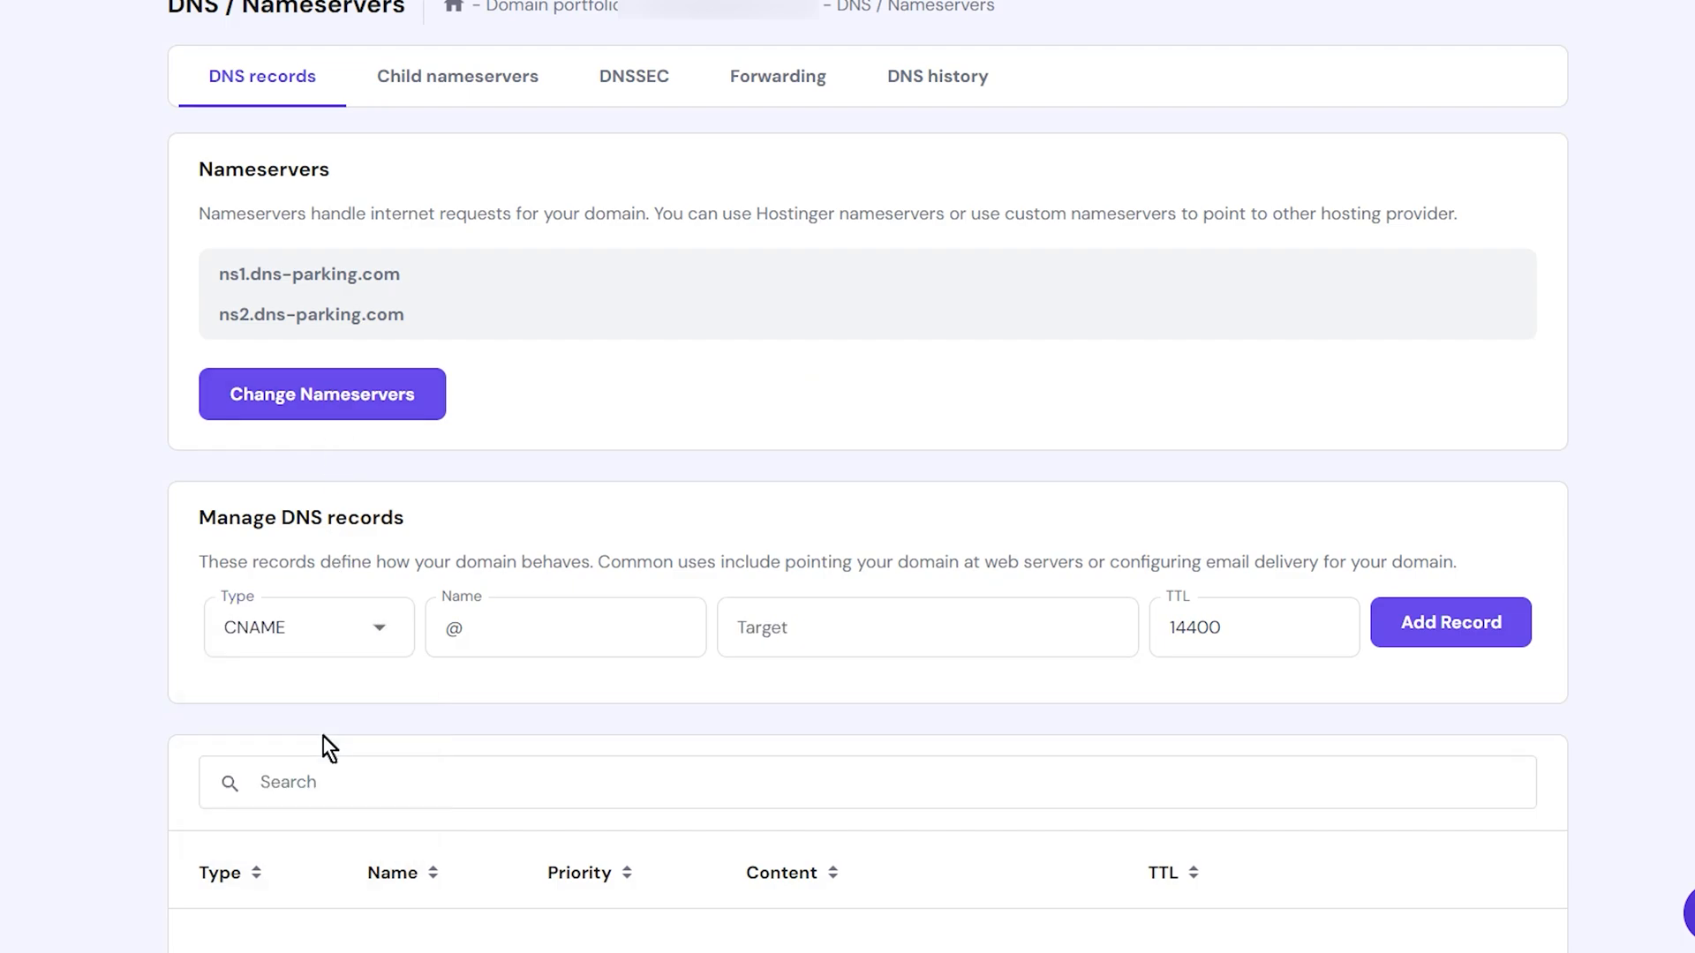
- Try adding a www CNAME to shops.myshopify.com, blocked by the existing www record
click(636, 452)
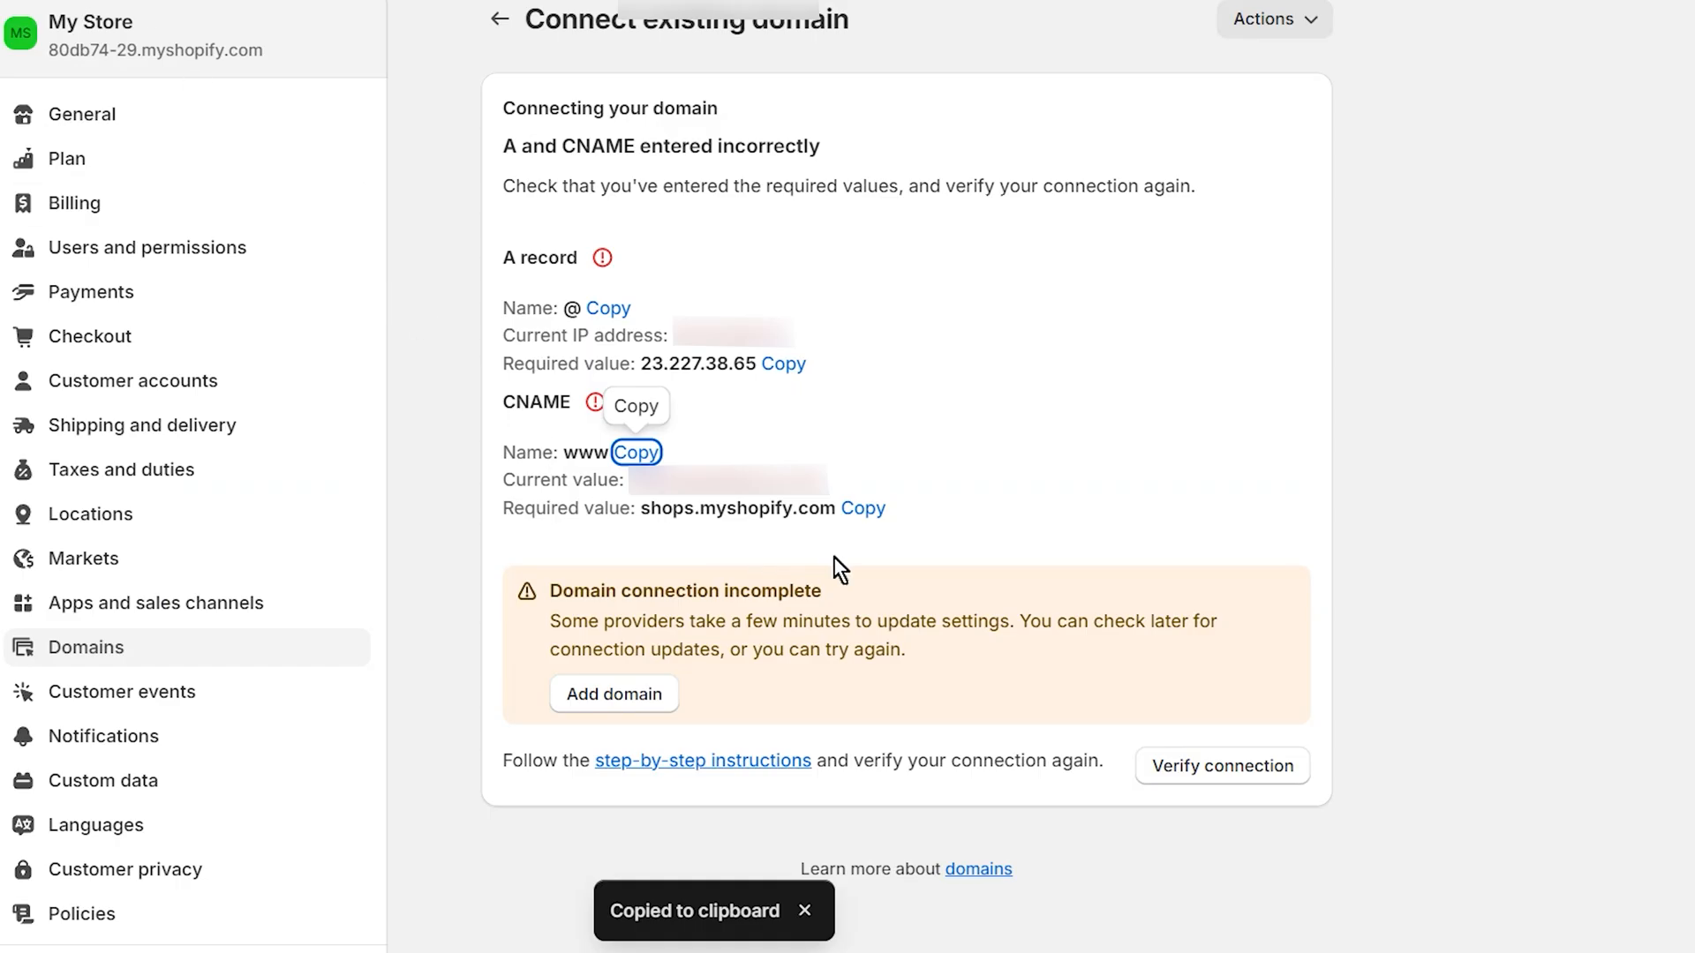
click(862, 509)
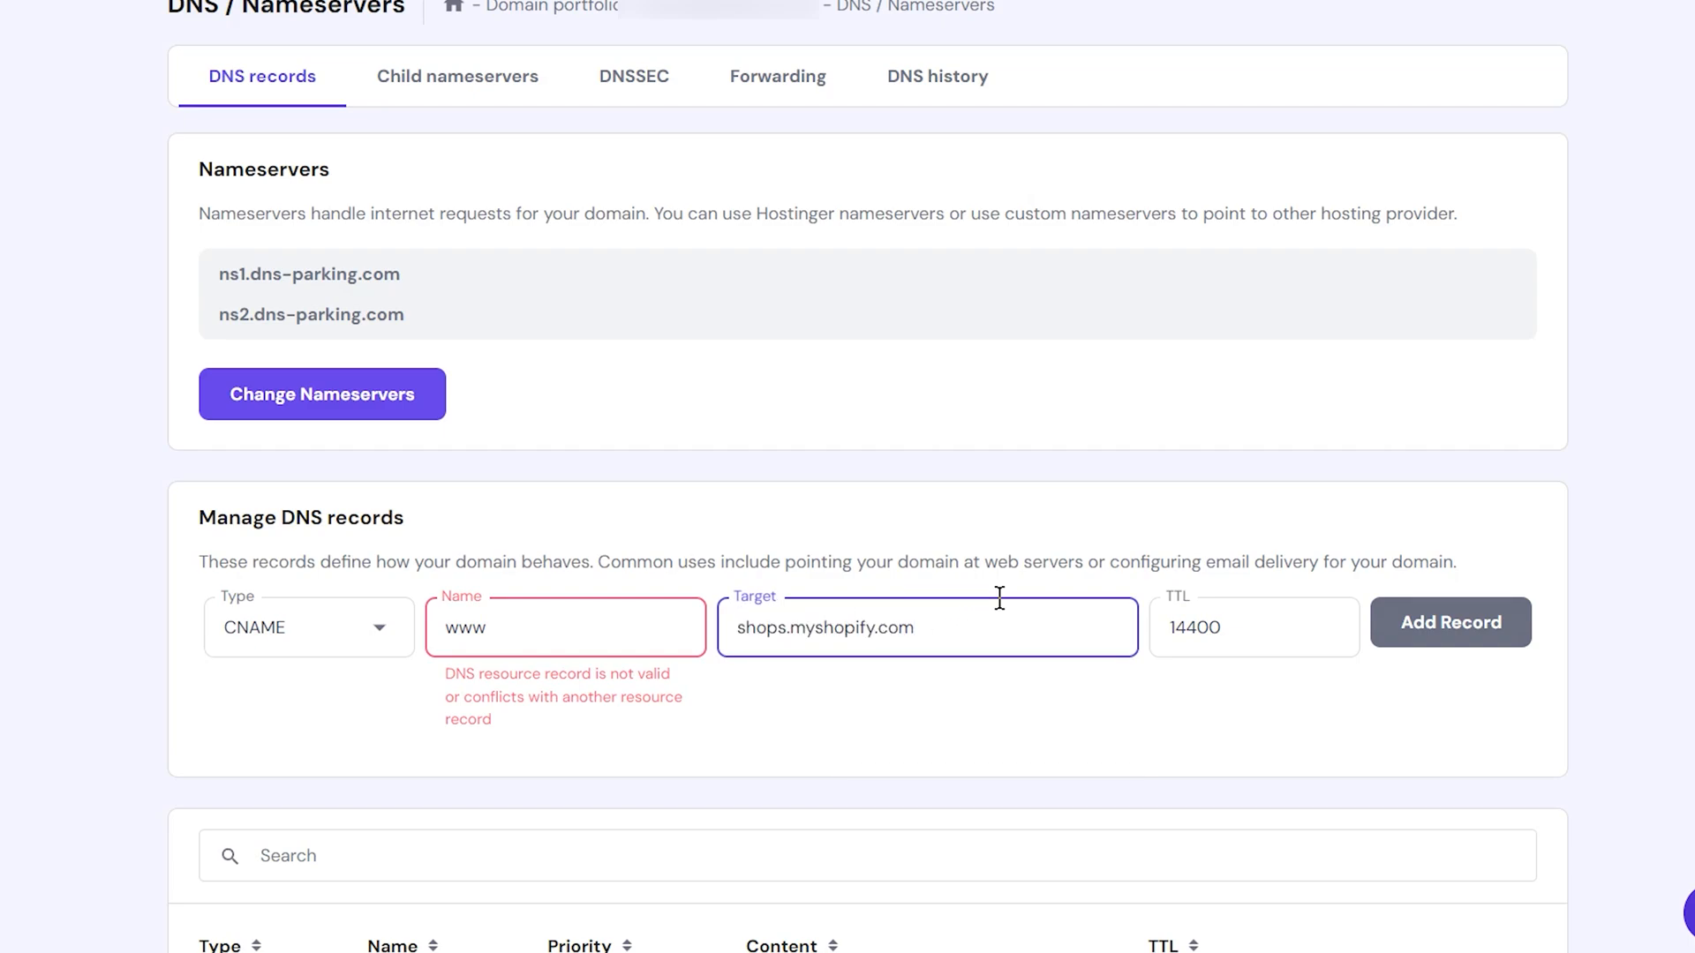
scroll(down, 3)
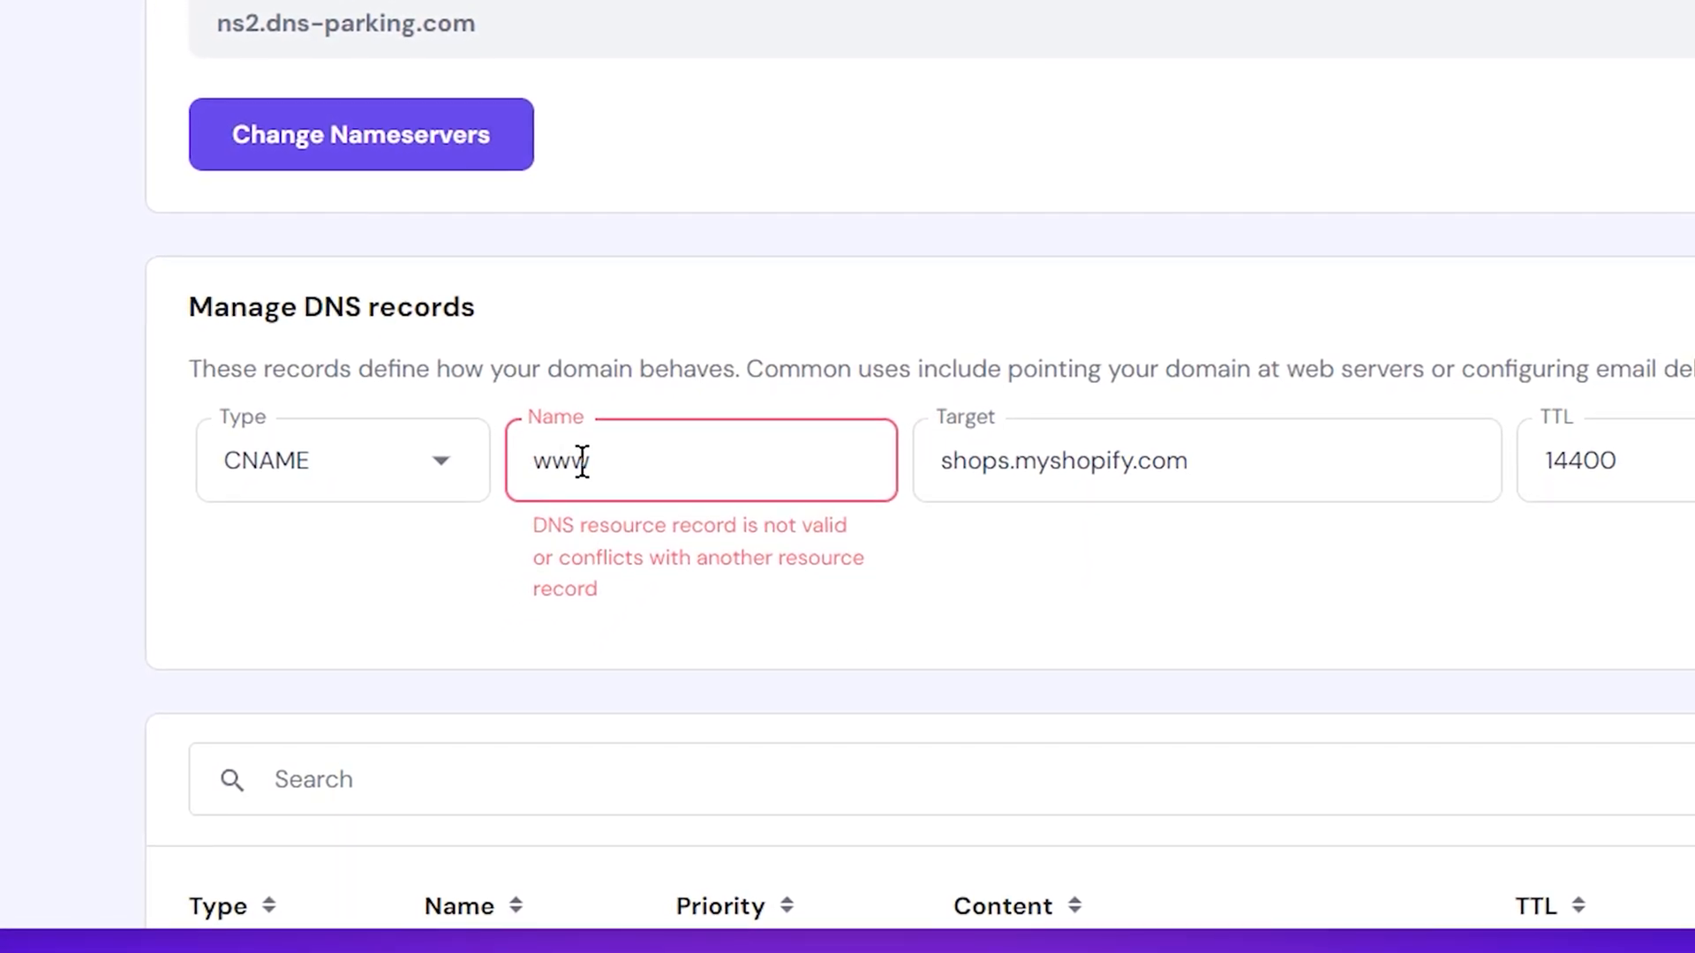
scroll(down, 3)
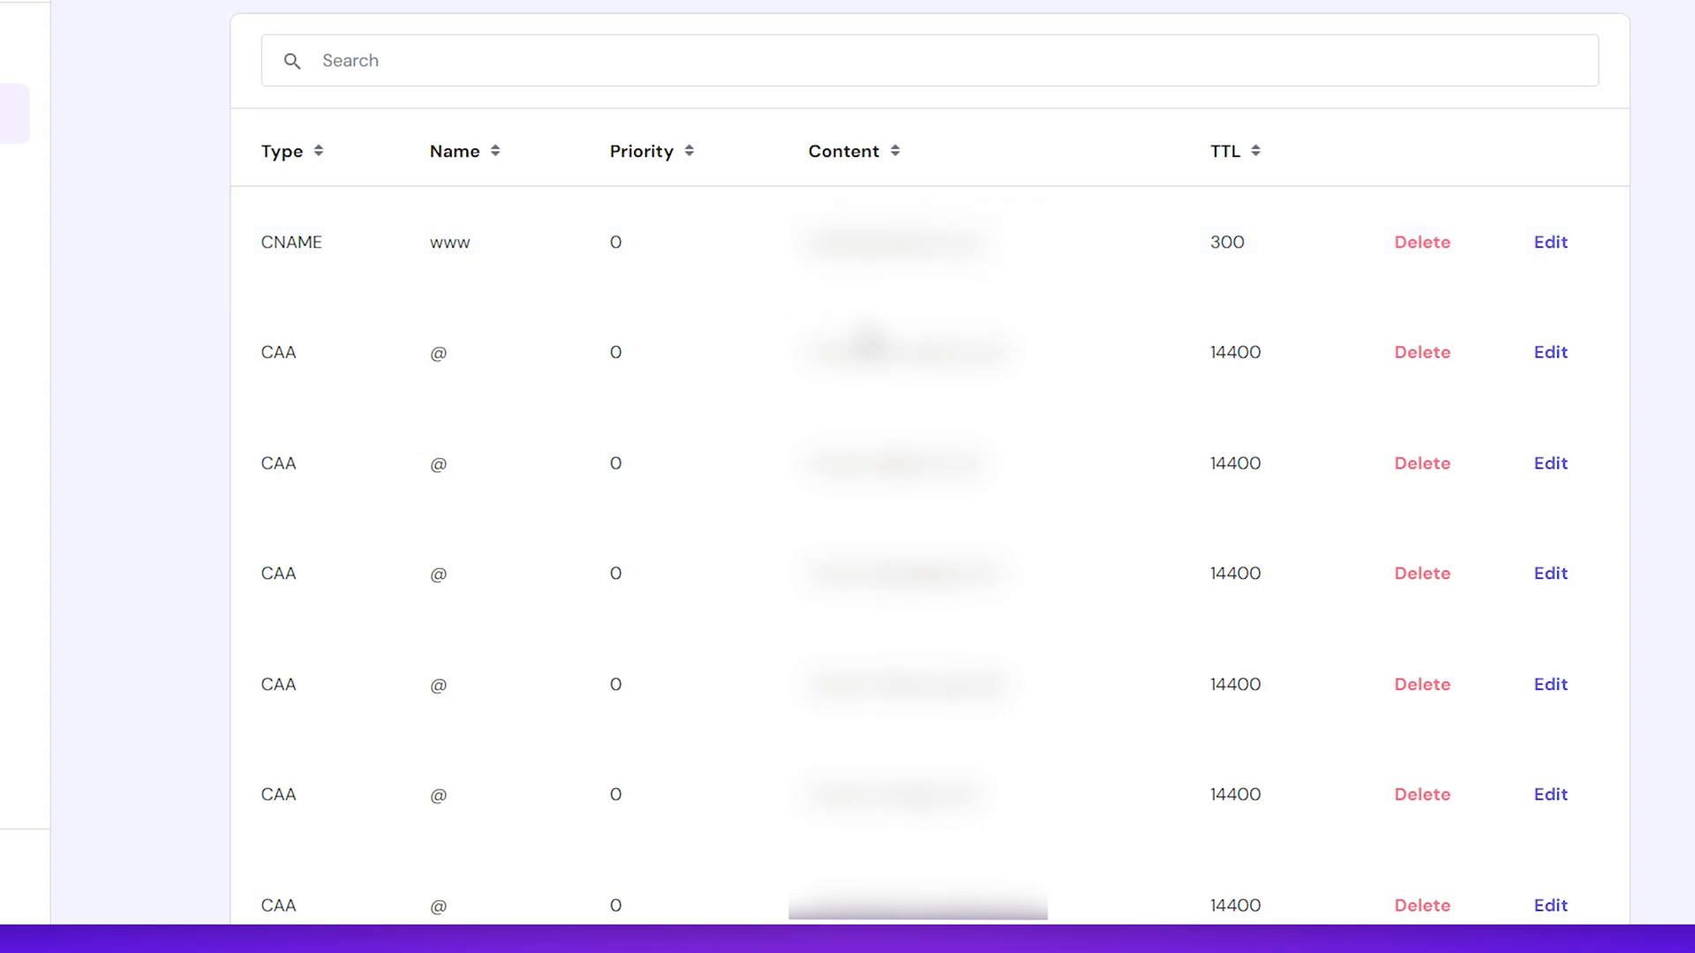
click(1512, 584)
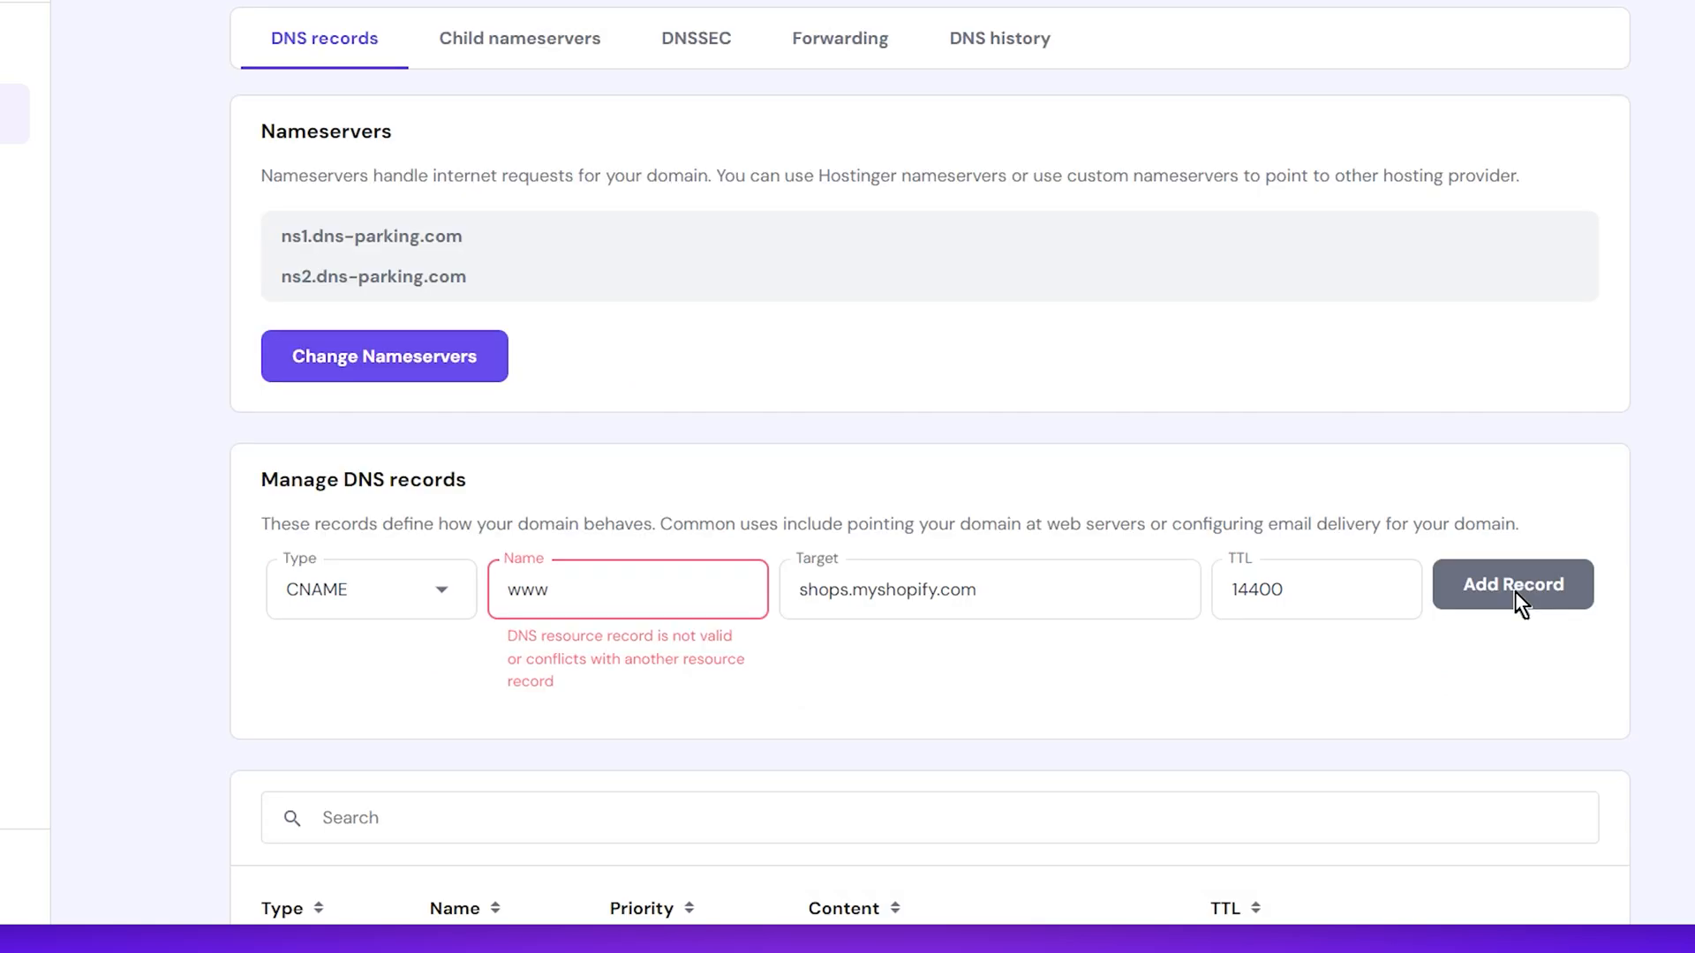
click(1512, 589)
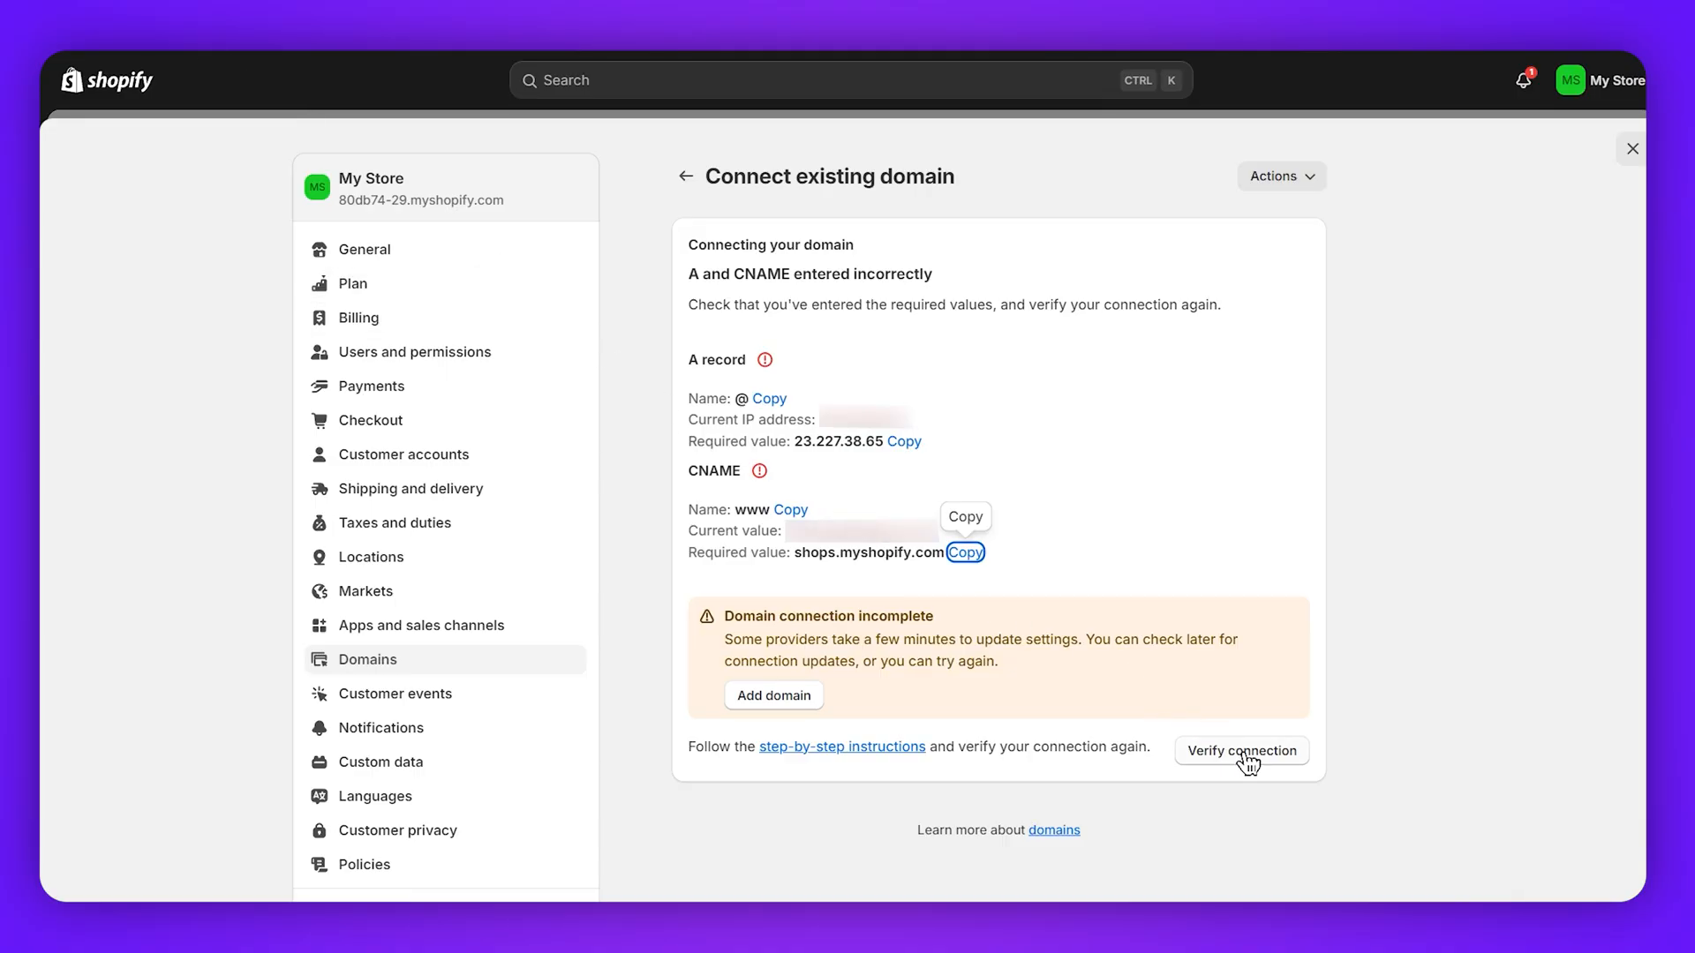
mouse_move(1242, 579)
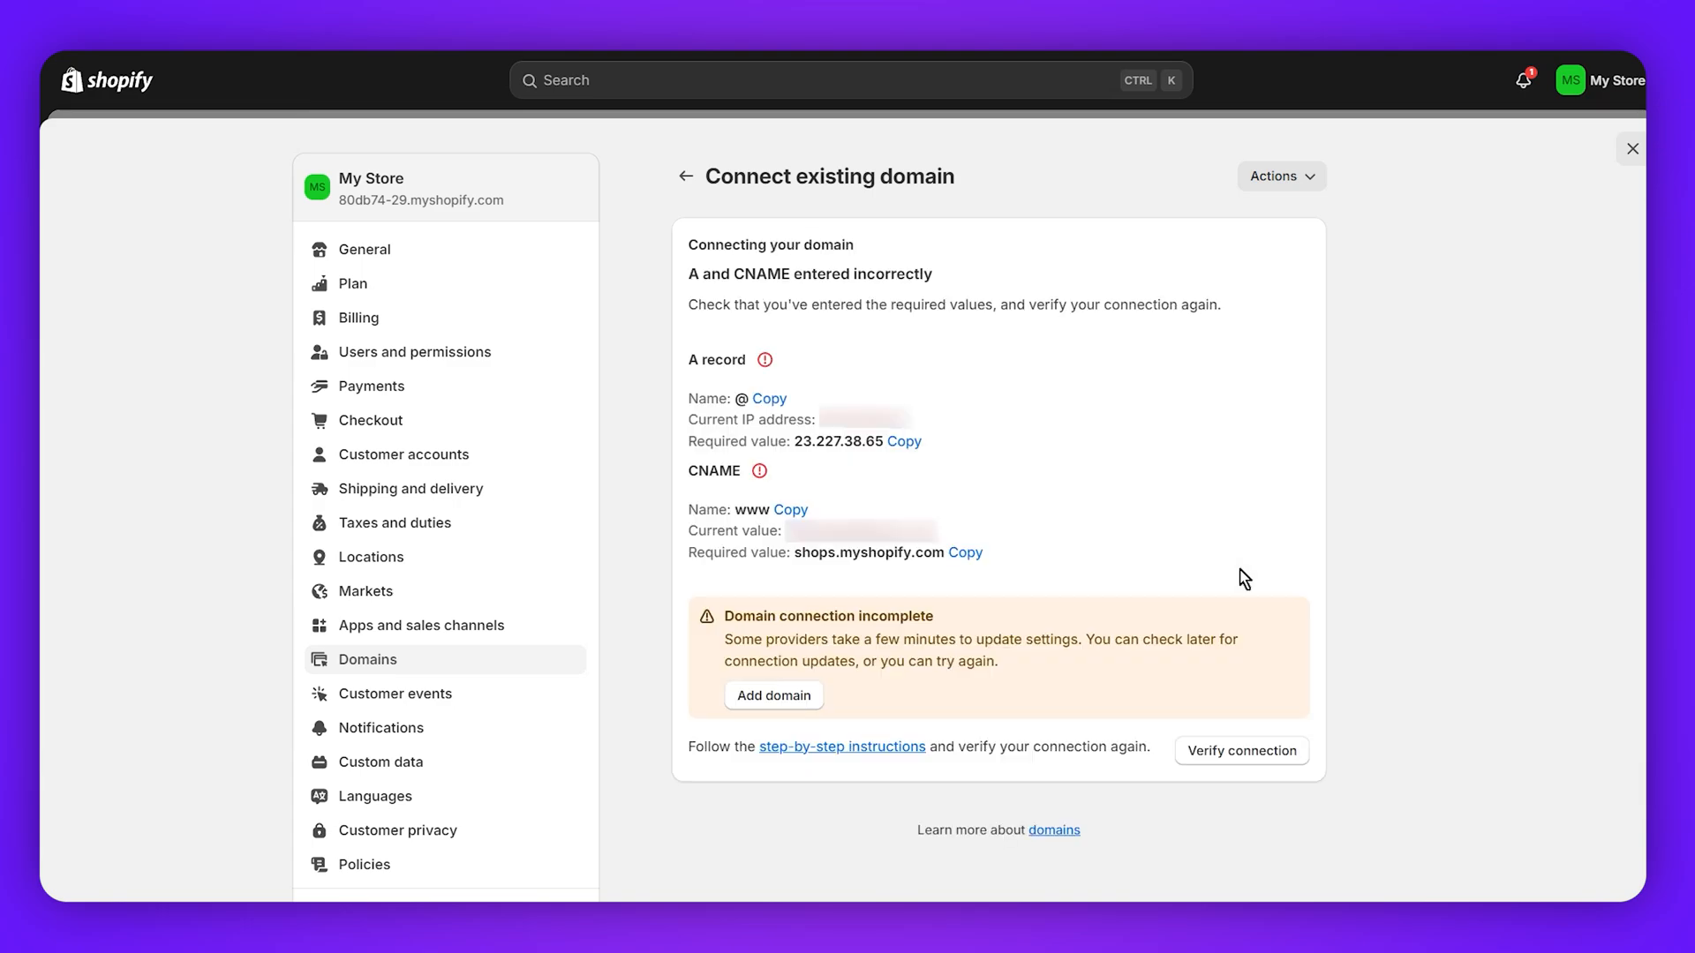
mouse_move(1239, 578)
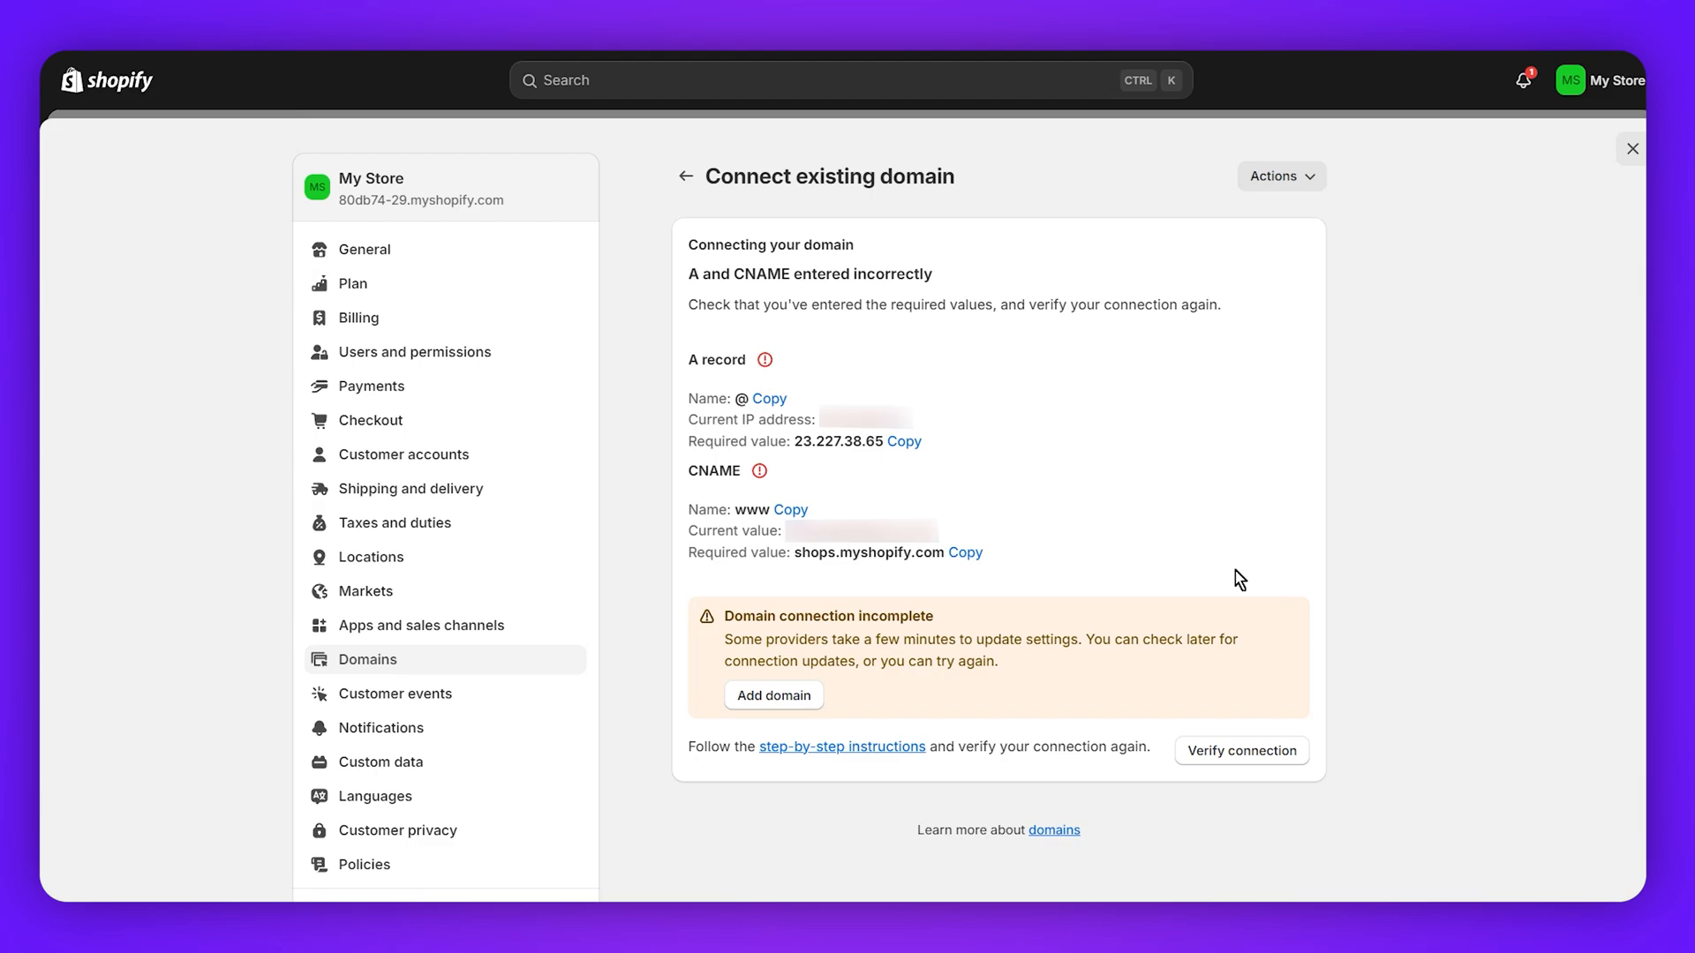